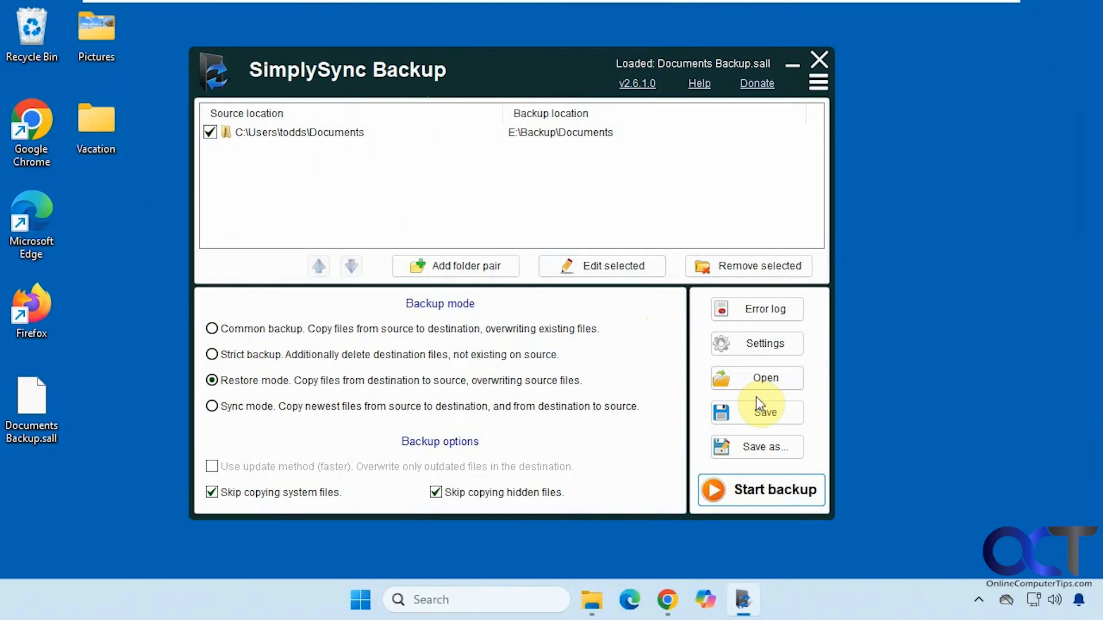
pyautogui.moveTo(492, 184)
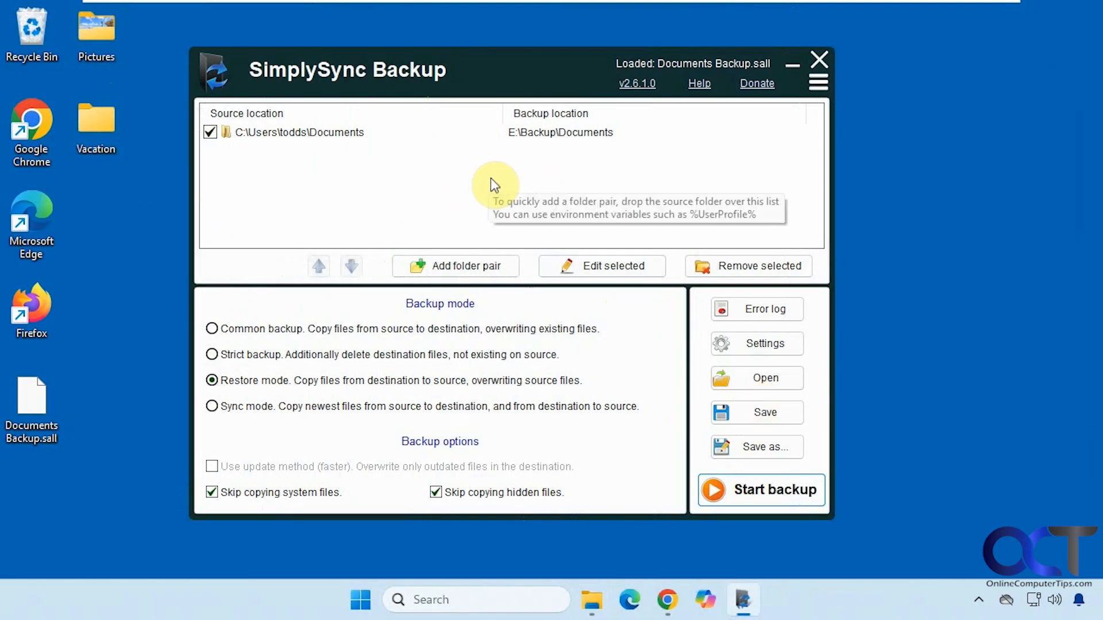
pyautogui.moveTo(513, 85)
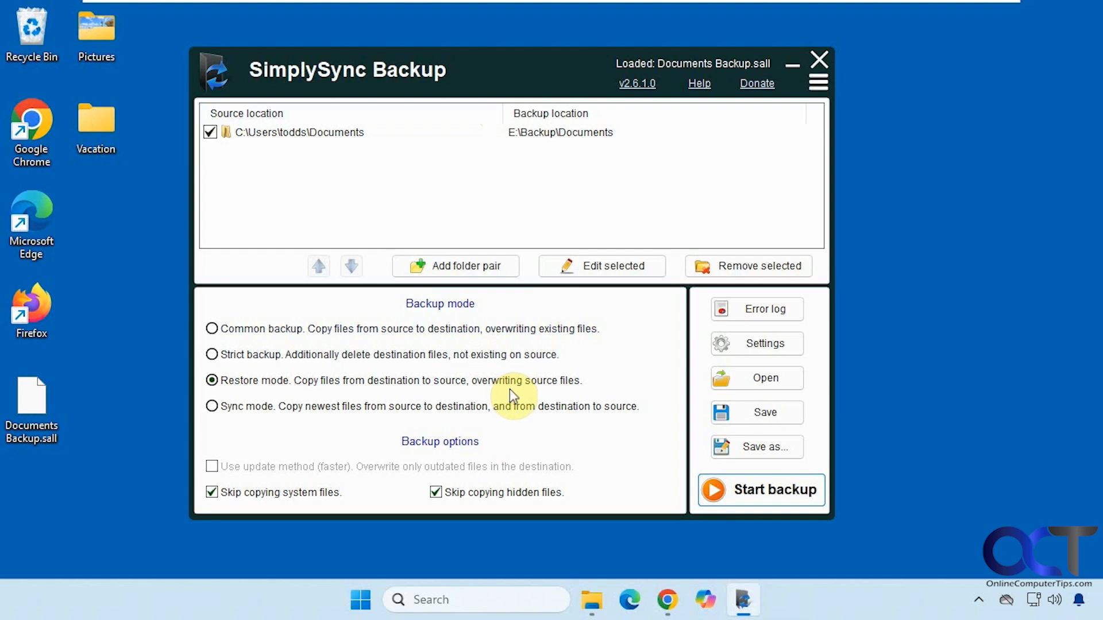
pyautogui.moveTo(641, 383)
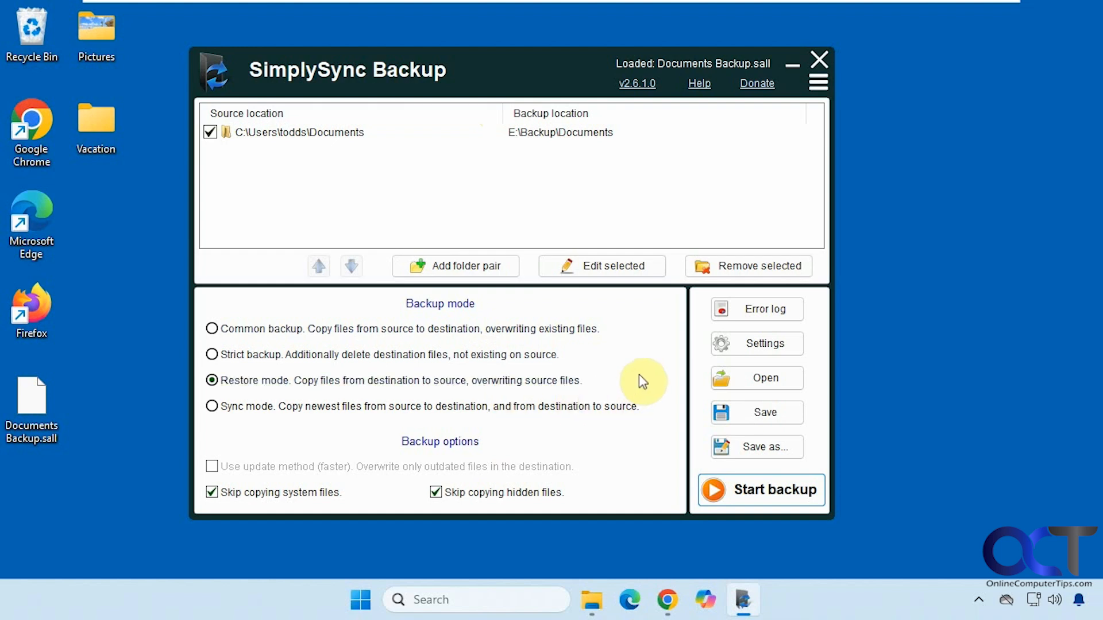
pyautogui.moveTo(630, 368)
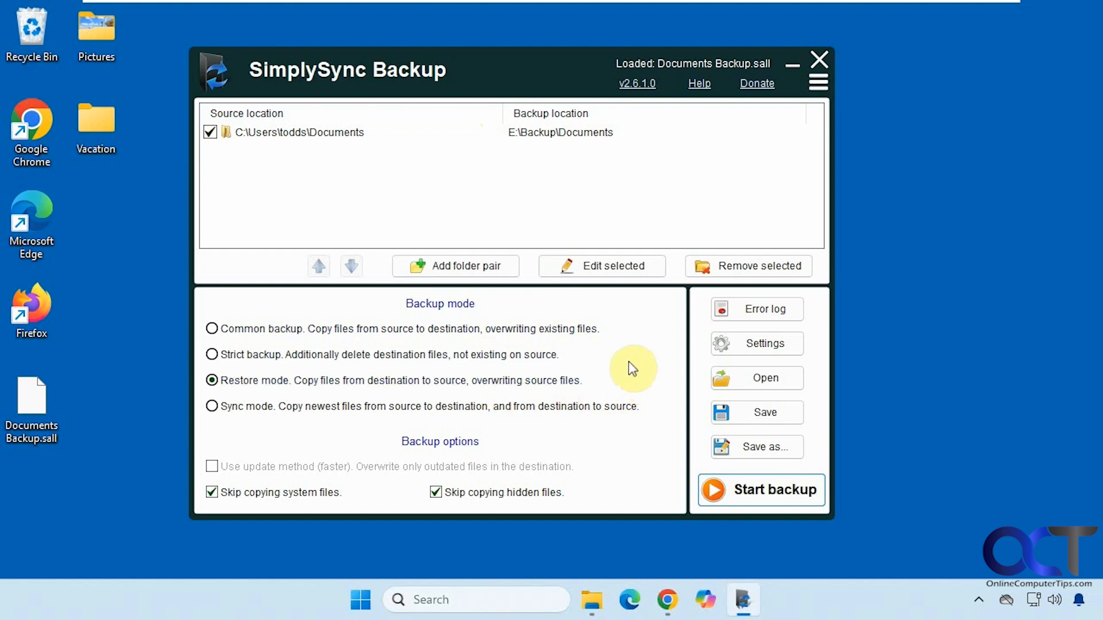
pyautogui.moveTo(518, 426)
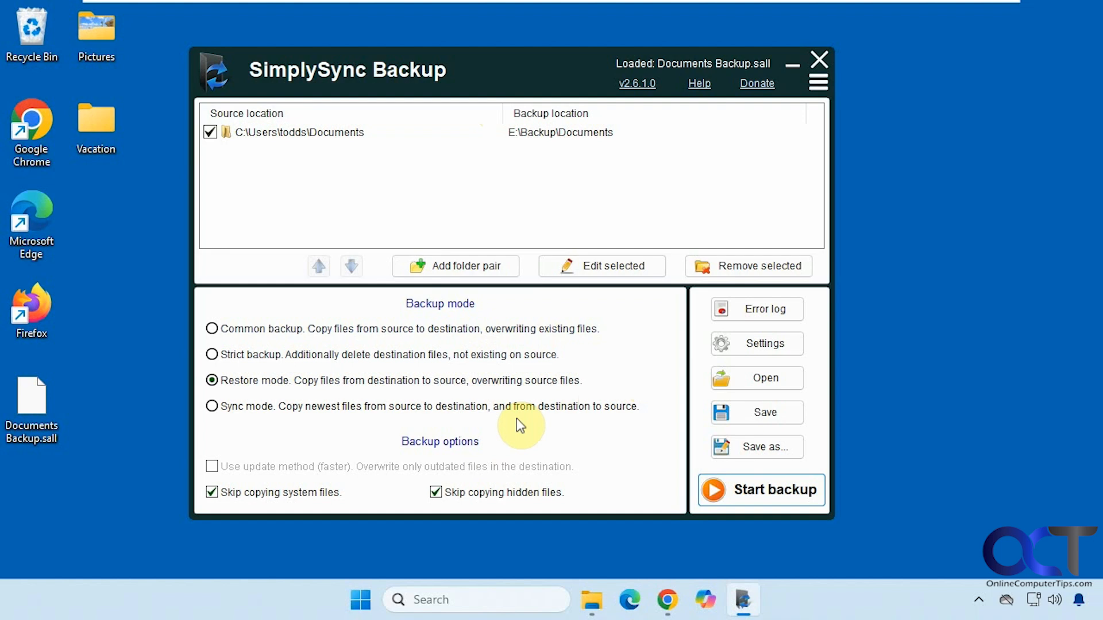
pyautogui.moveTo(532, 352)
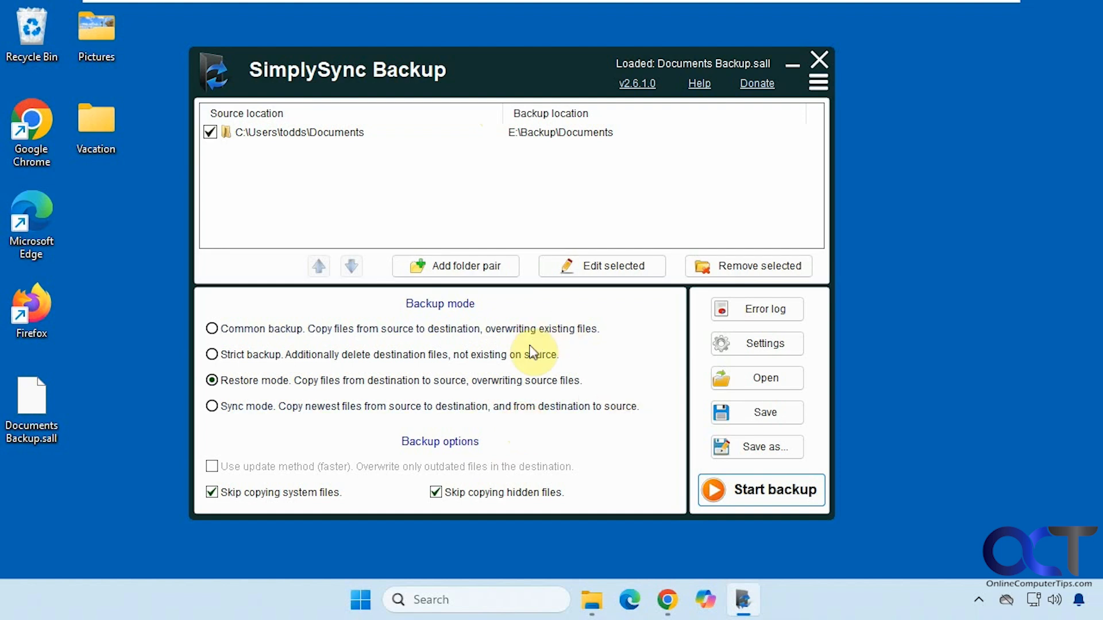
pyautogui.moveTo(645, 214)
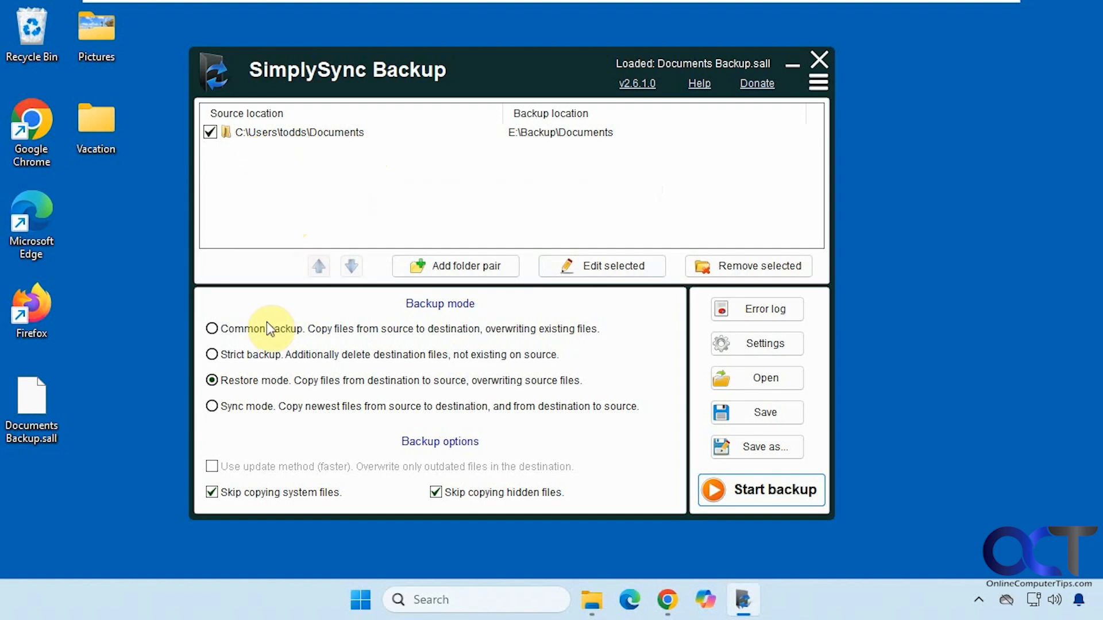
# Cycle the Documents job through Common, Strict, Restore and Sync backup modes.
pyautogui.click(211, 328)
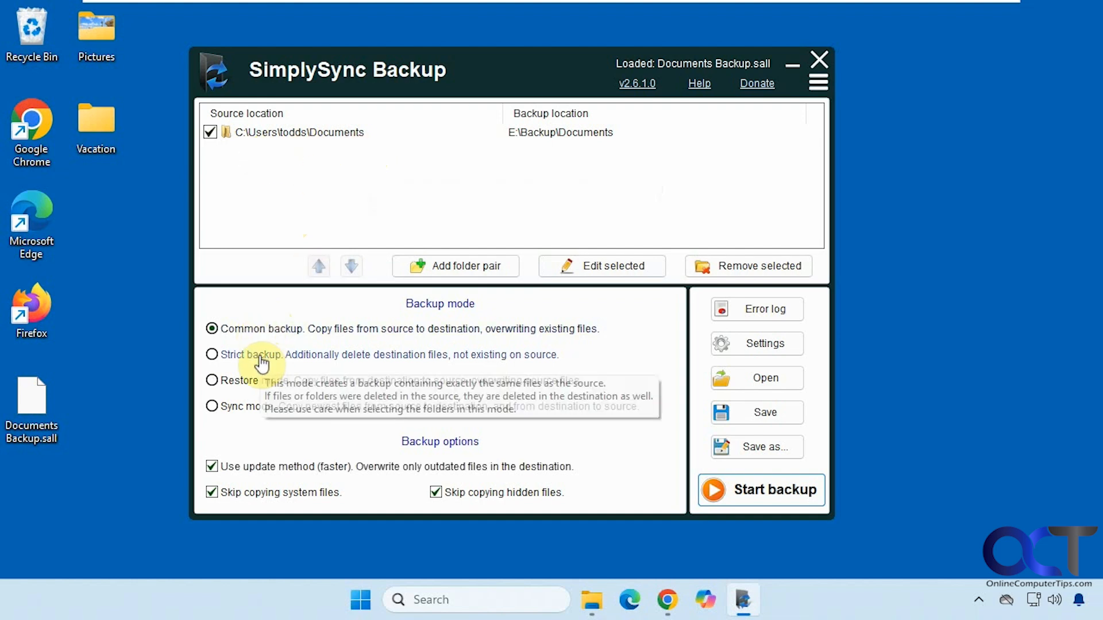
pyautogui.moveTo(399, 337)
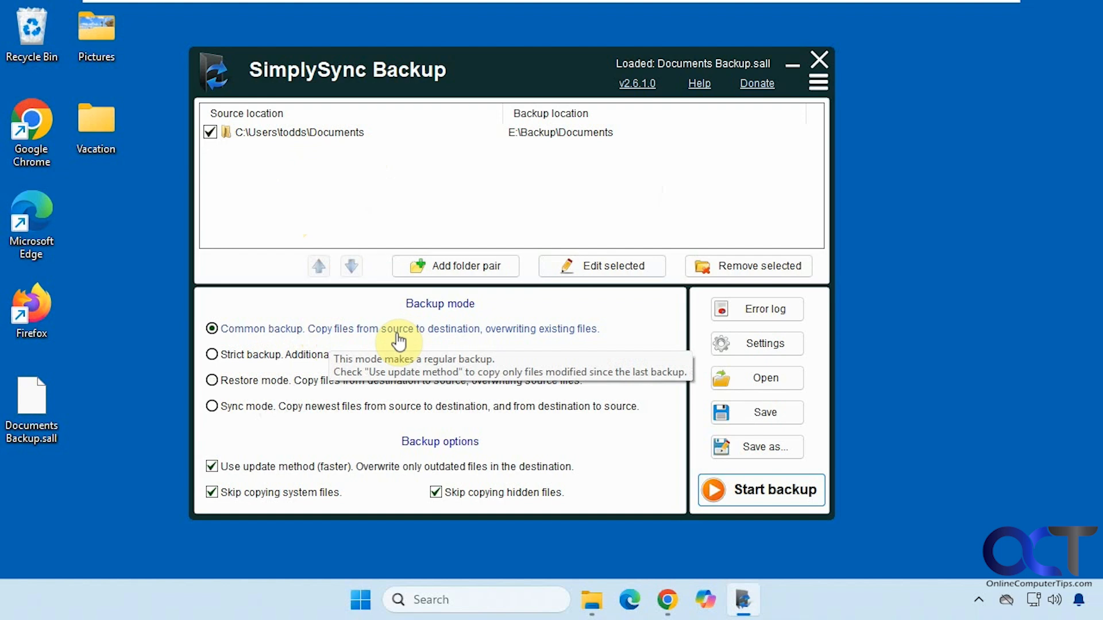
pyautogui.moveTo(517, 341)
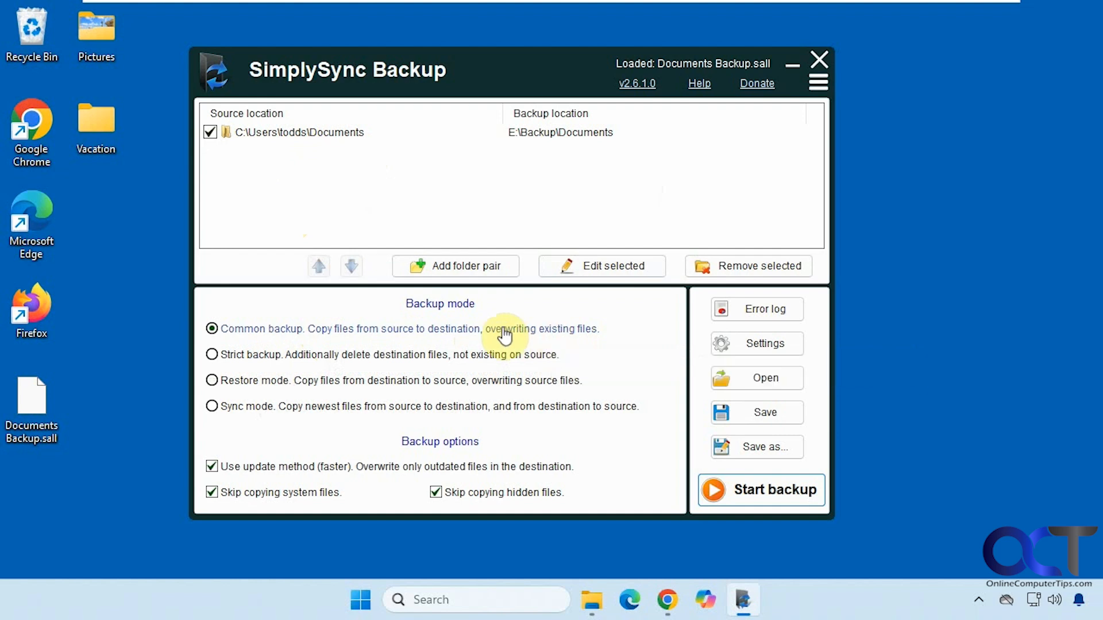
pyautogui.moveTo(538, 335)
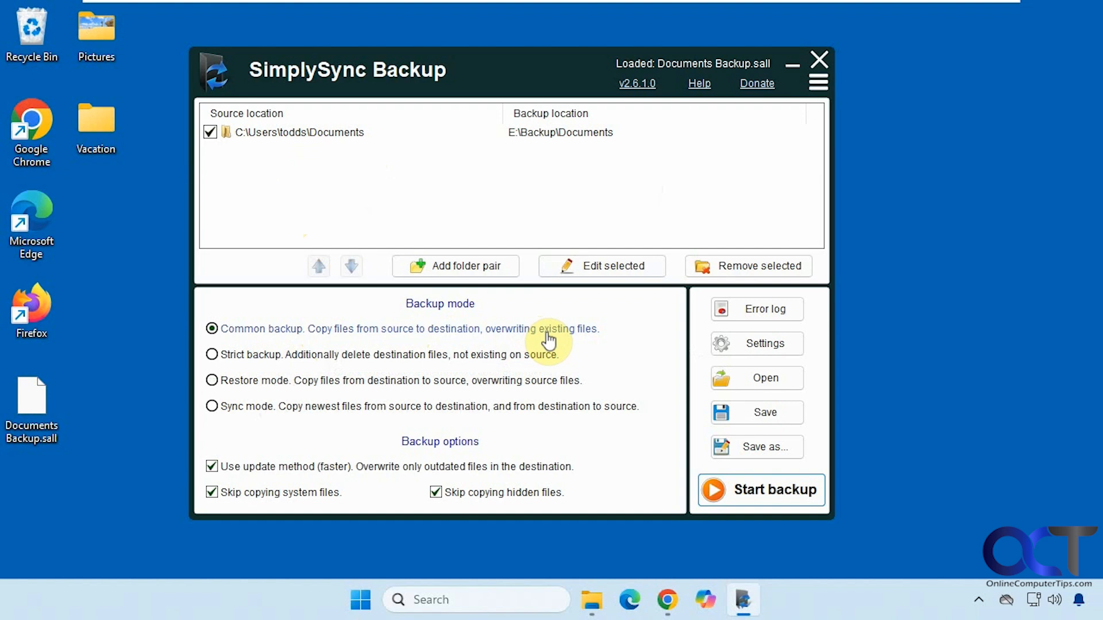
pyautogui.moveTo(372, 361)
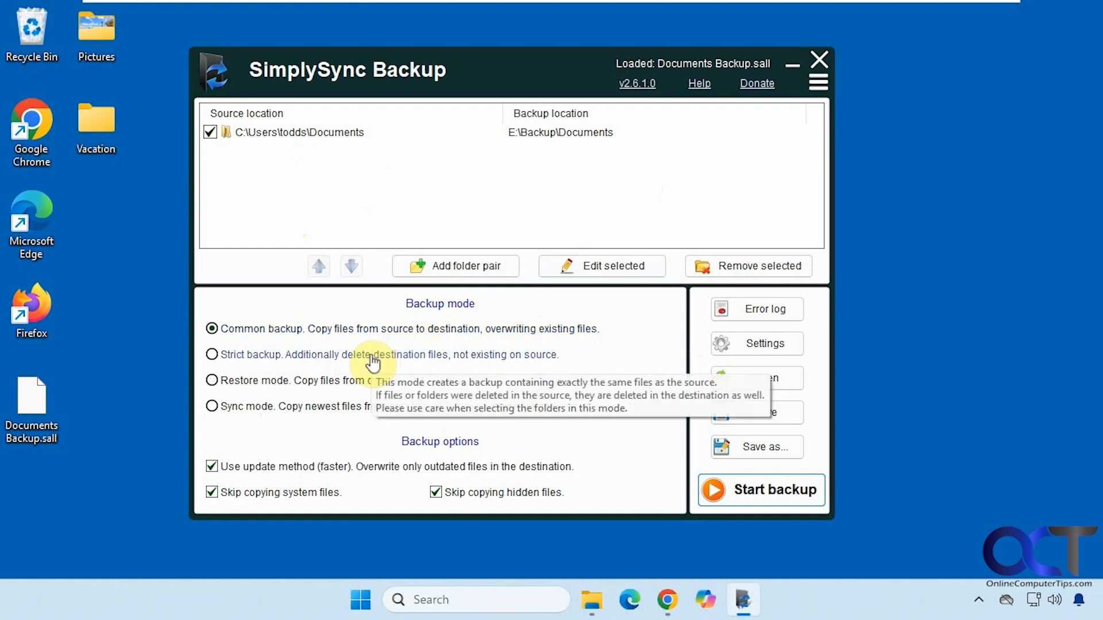
pyautogui.click(212, 353)
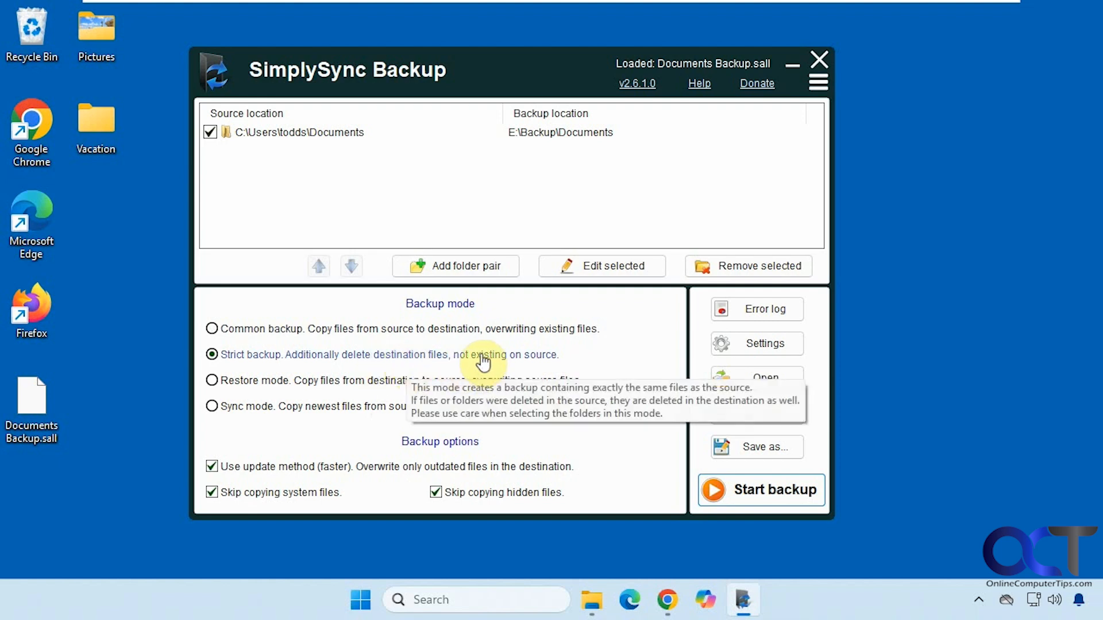
pyautogui.moveTo(423, 360)
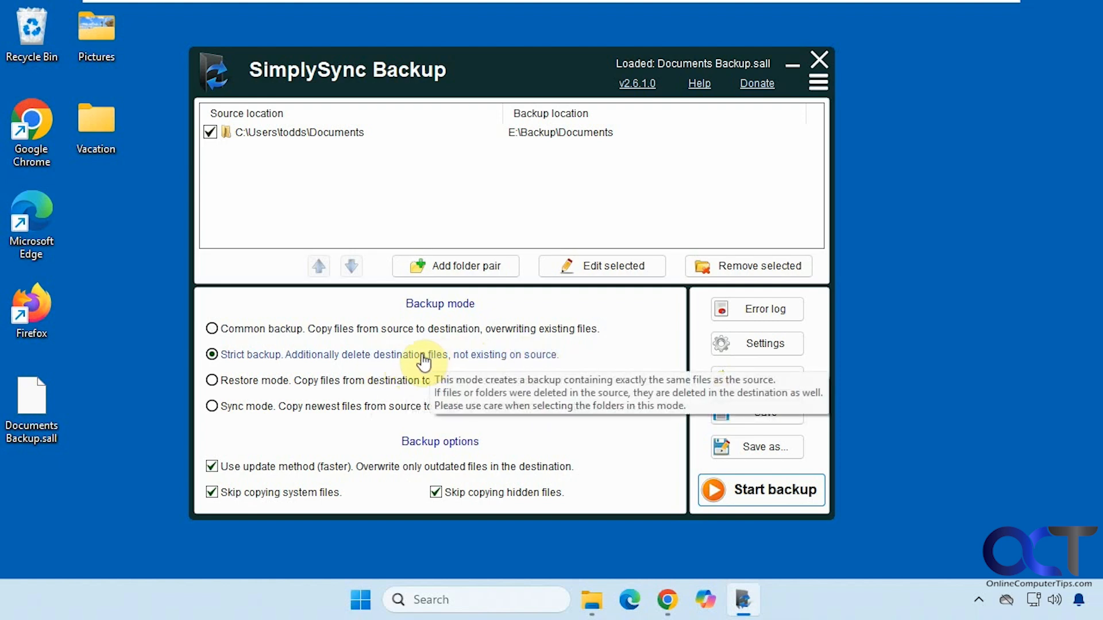
pyautogui.moveTo(361, 355)
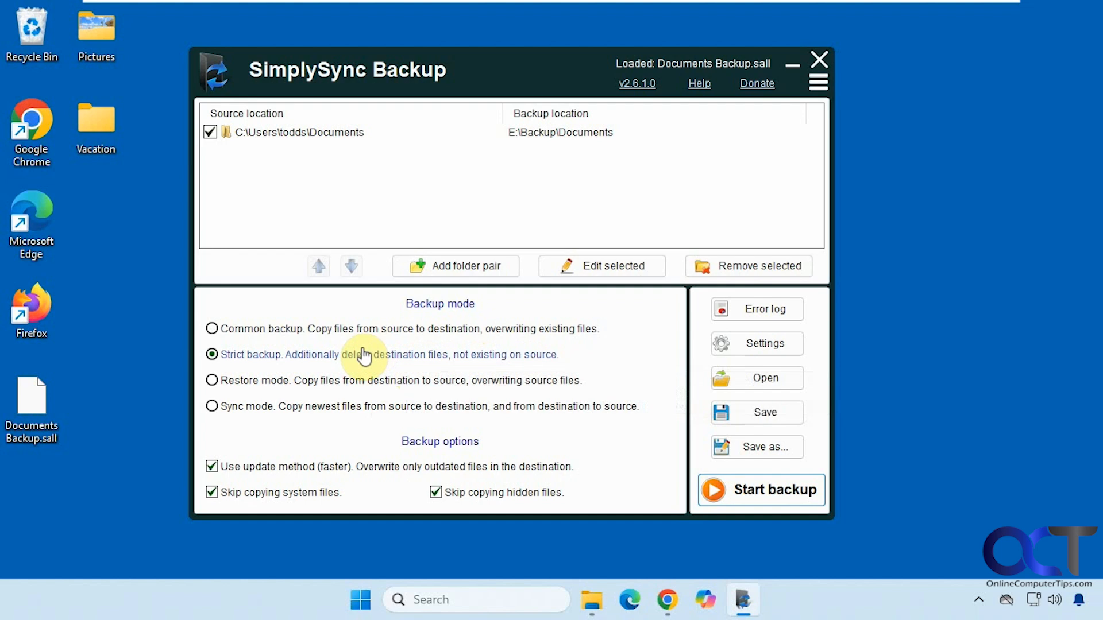
pyautogui.moveTo(377, 359)
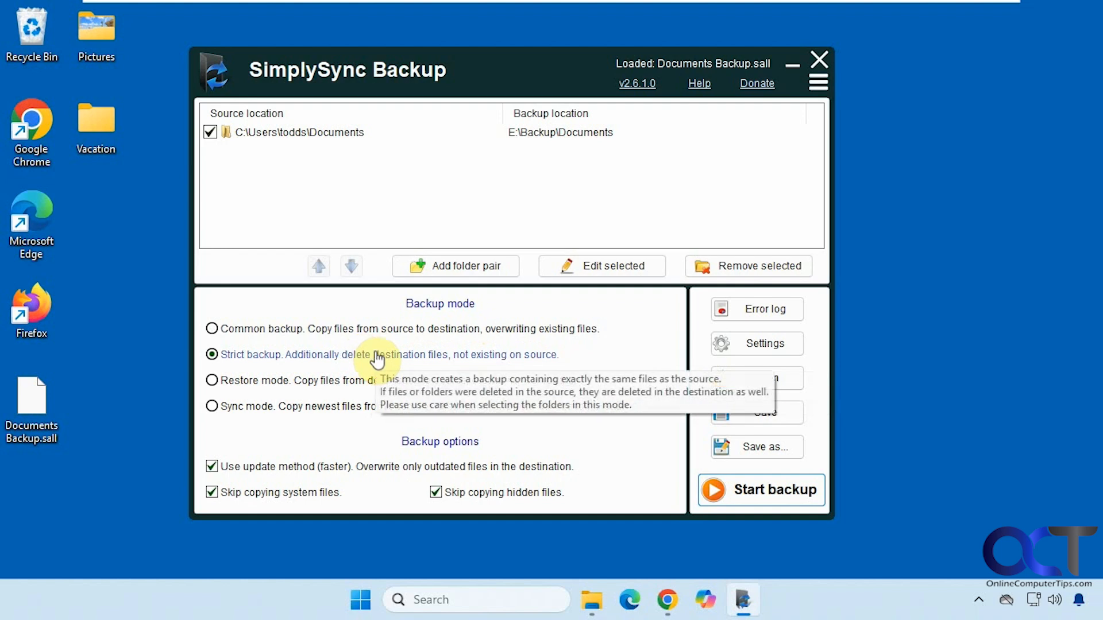
pyautogui.moveTo(419, 359)
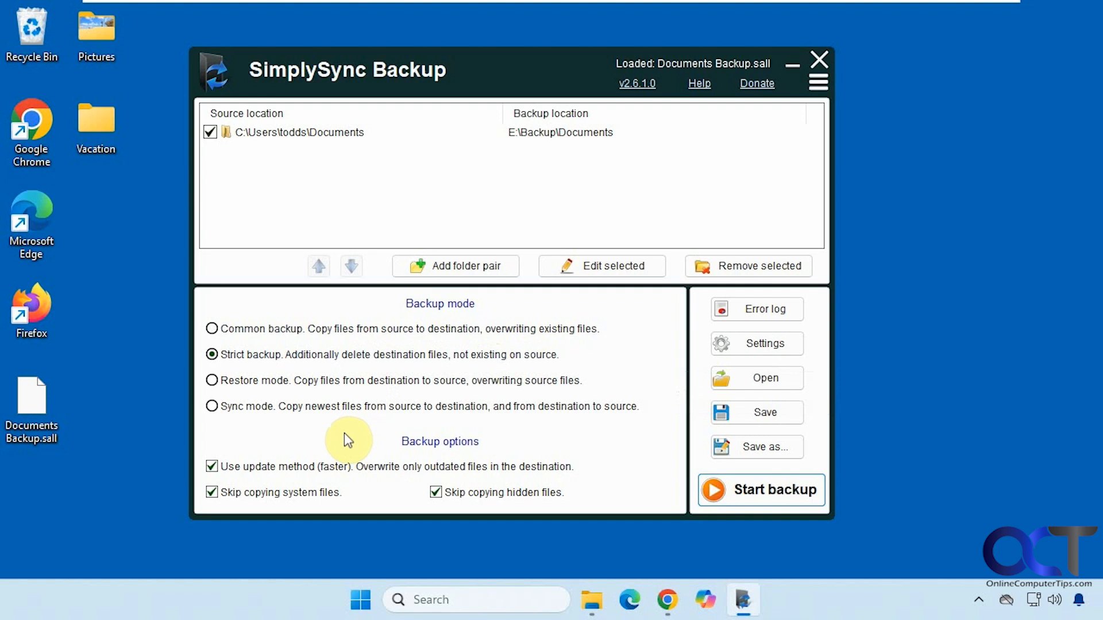
pyautogui.click(211, 380)
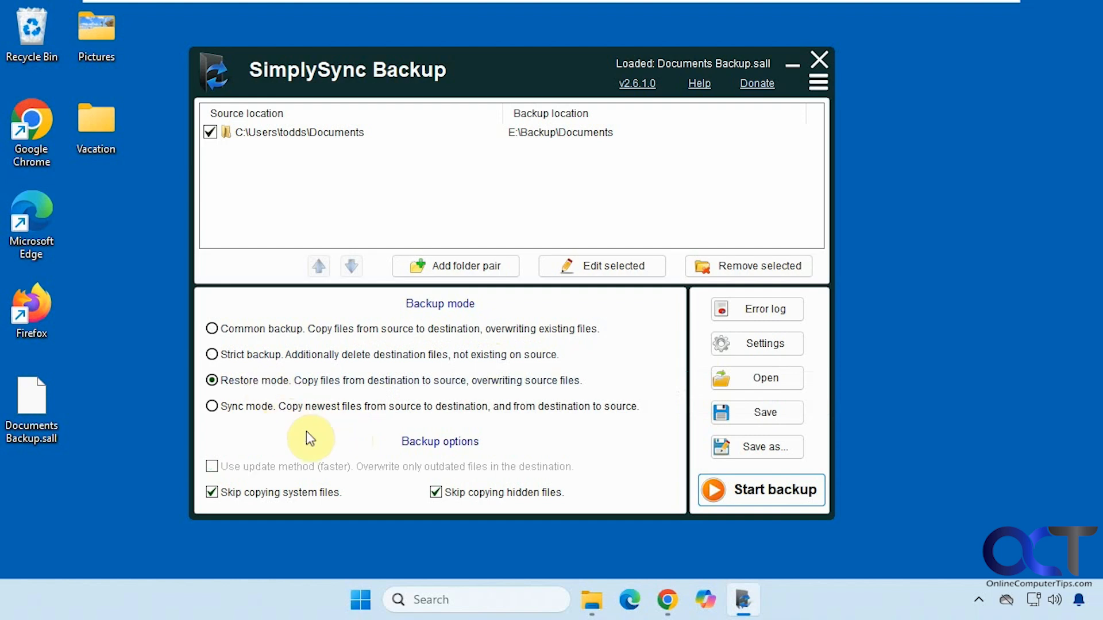
pyautogui.moveTo(384, 388)
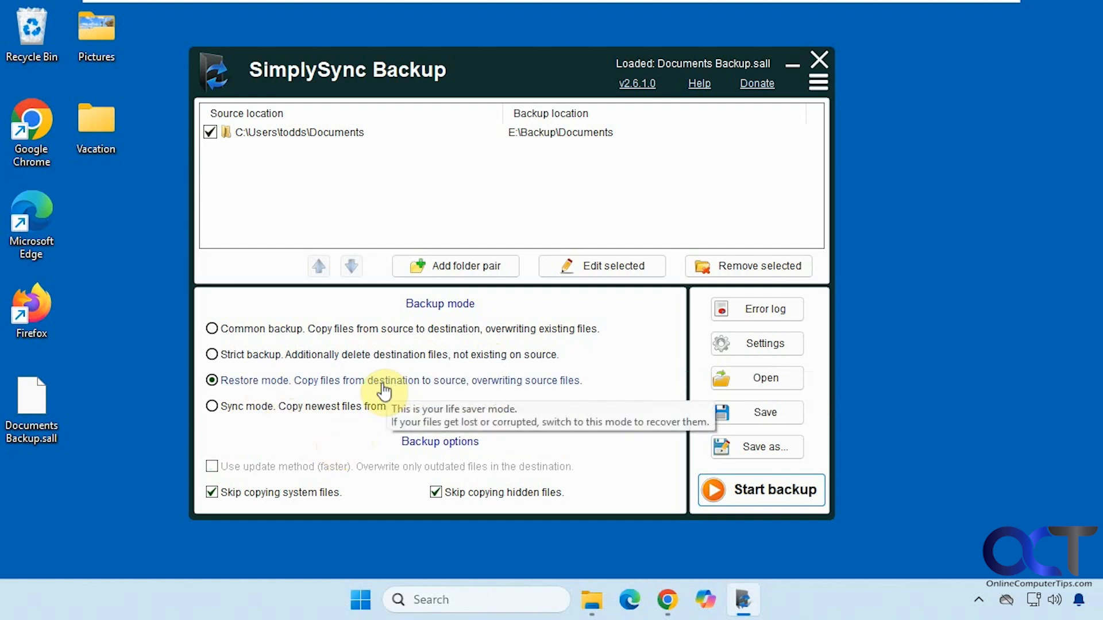
pyautogui.moveTo(392, 393)
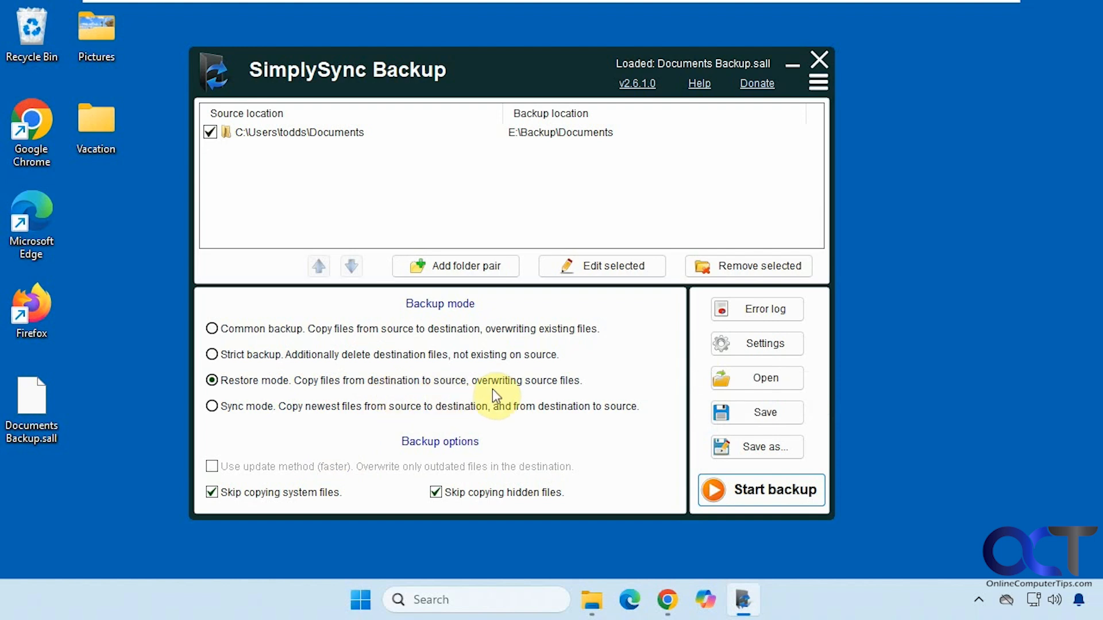
pyautogui.moveTo(532, 390)
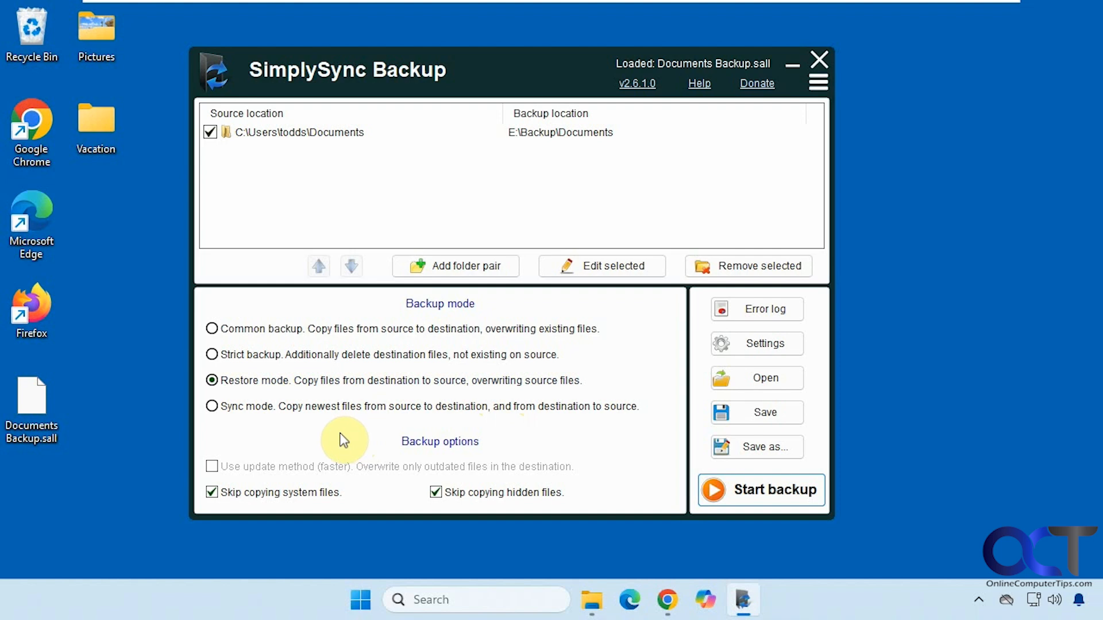
pyautogui.moveTo(405, 364)
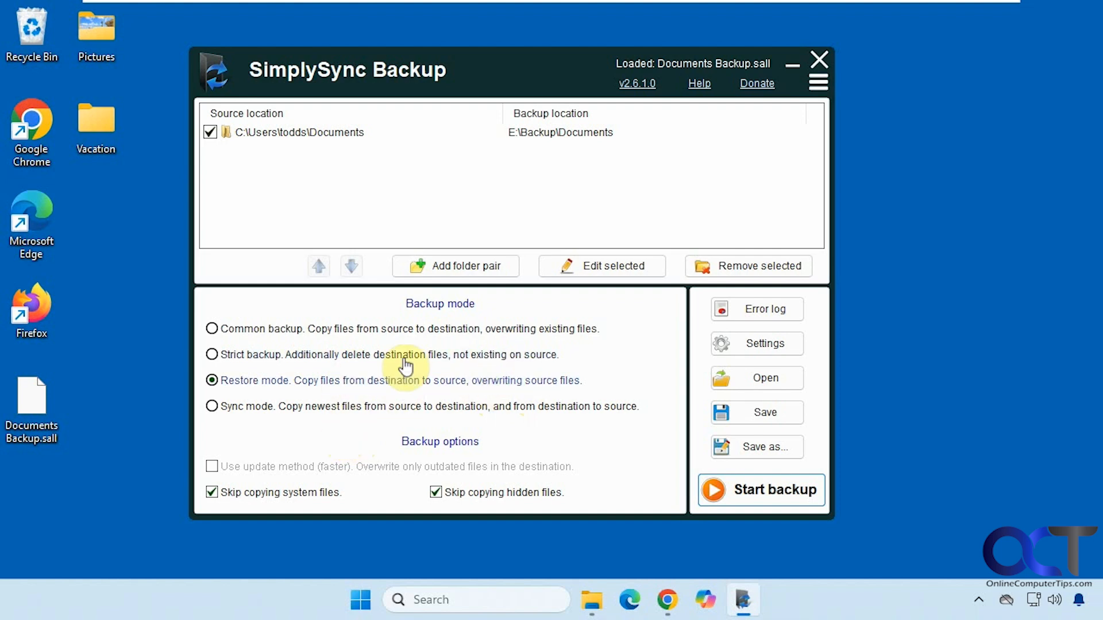
pyautogui.moveTo(303, 432)
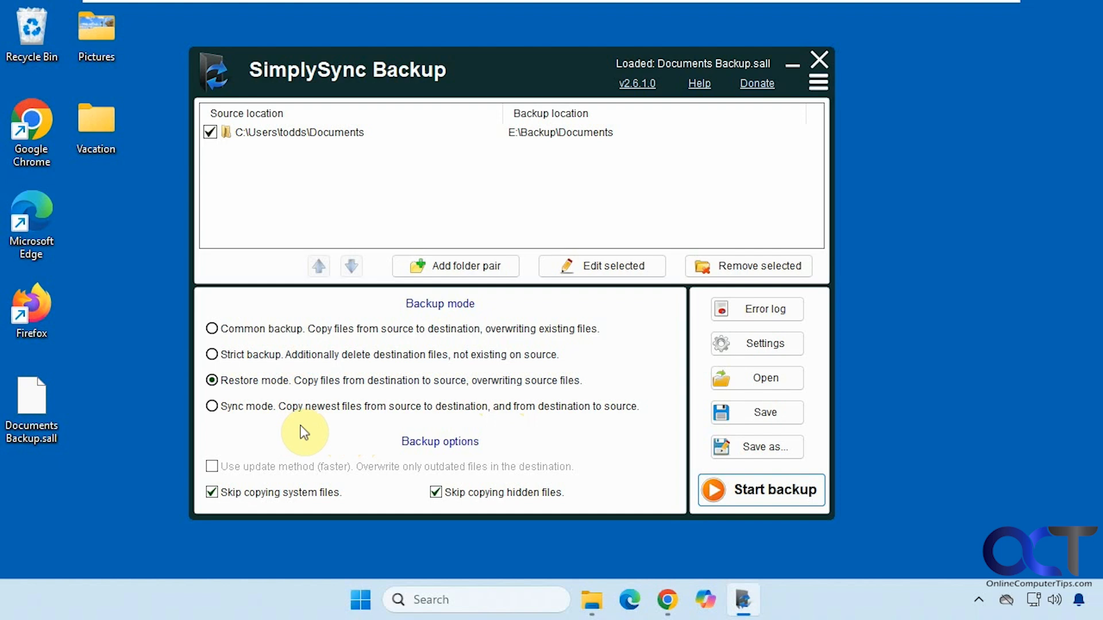
pyautogui.moveTo(310, 419)
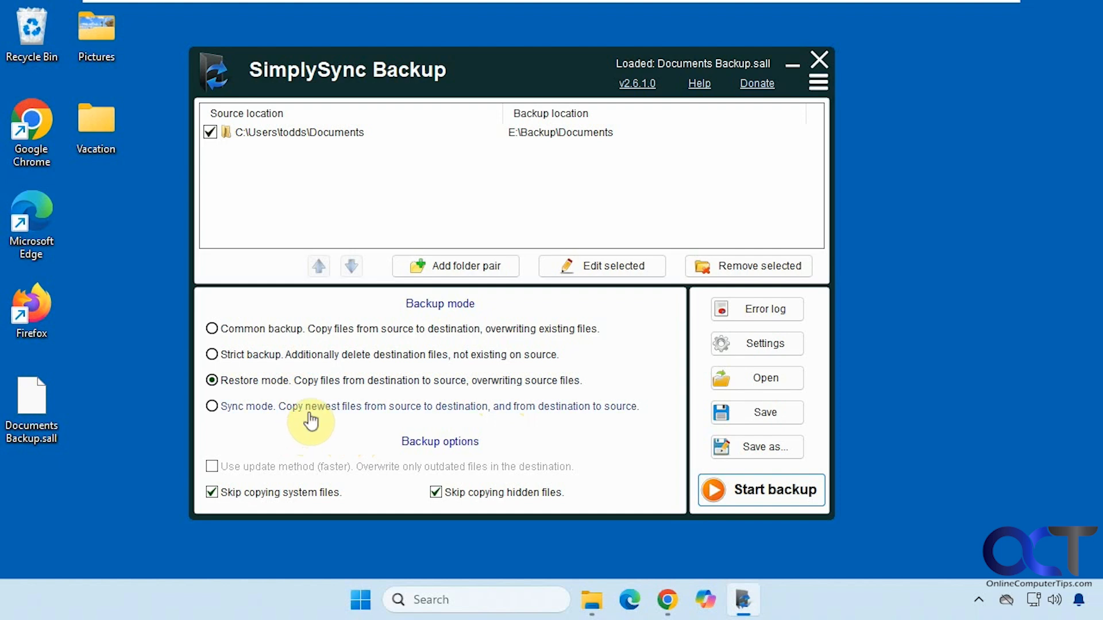
pyautogui.click(211, 407)
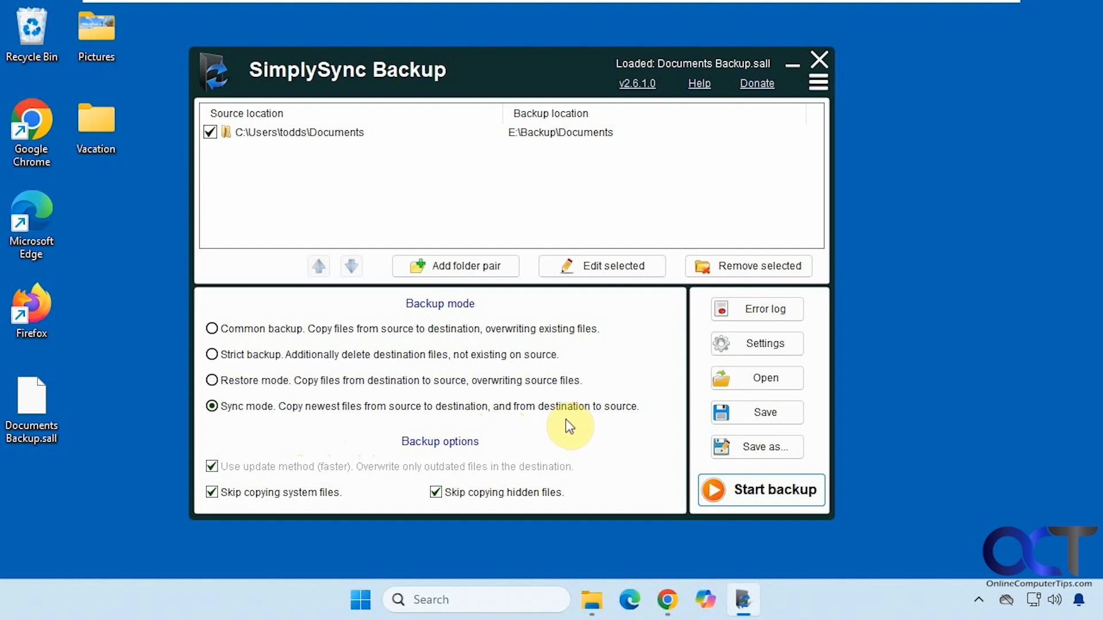
pyautogui.moveTo(315, 435)
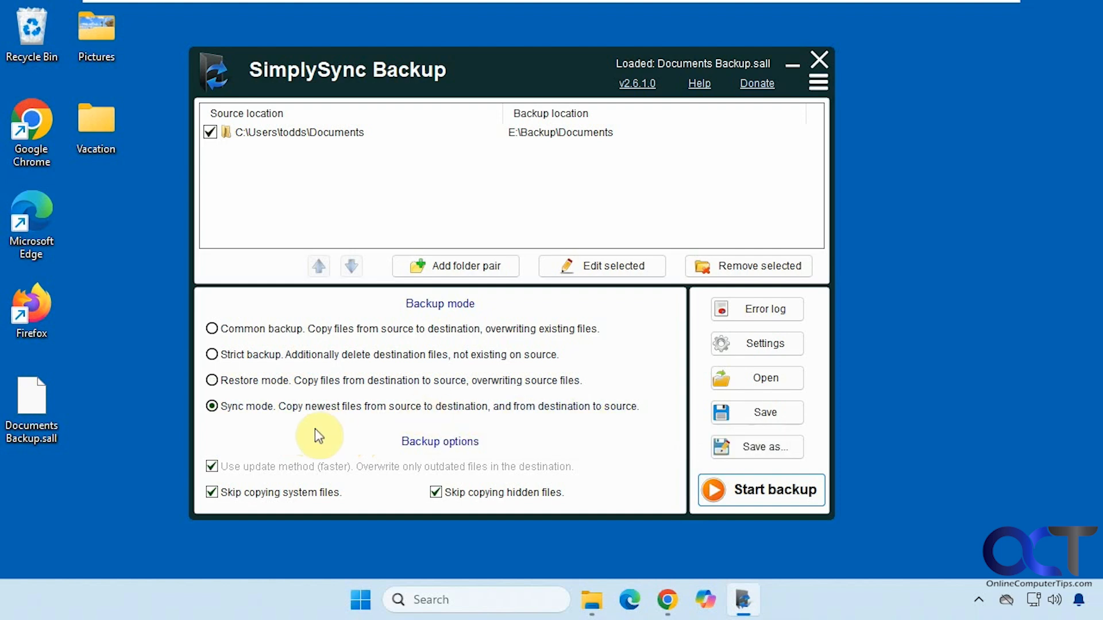
pyautogui.moveTo(384, 405)
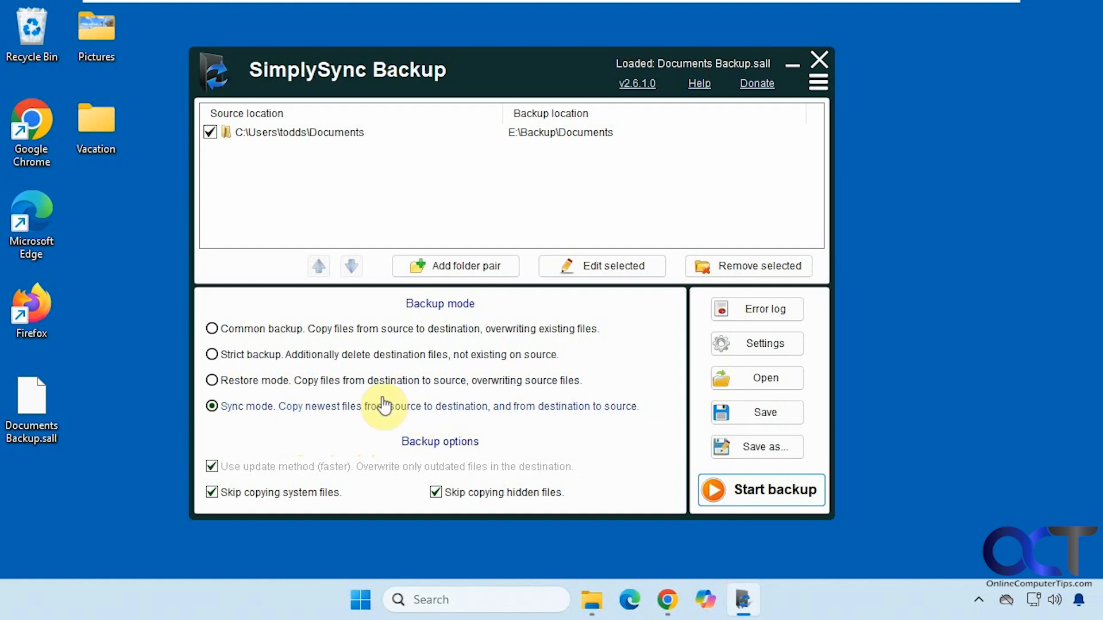
pyautogui.moveTo(287, 432)
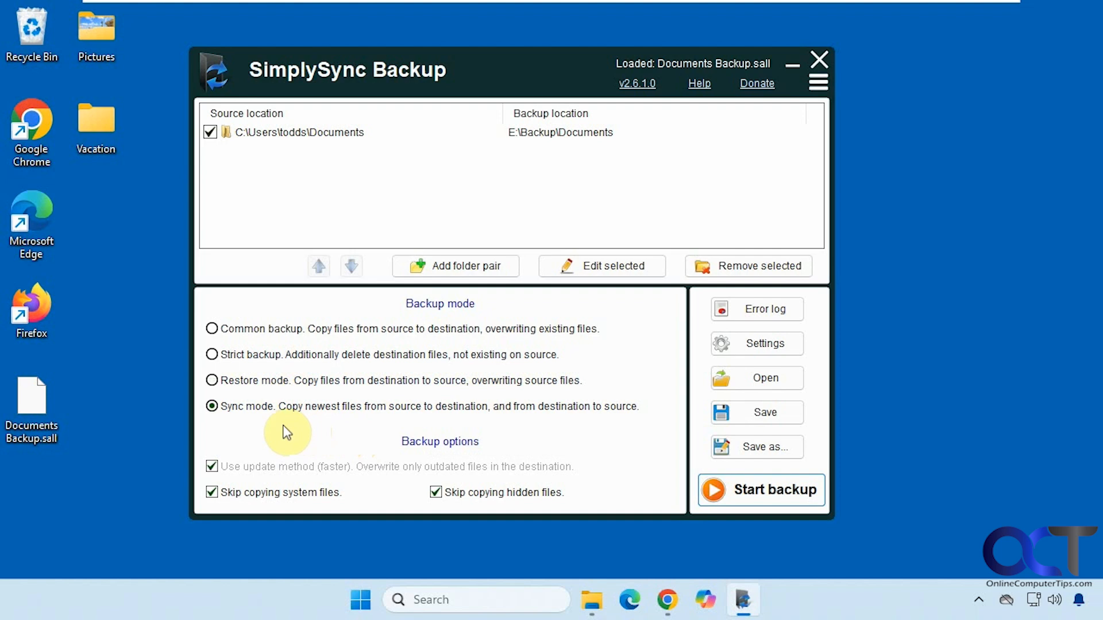
pyautogui.moveTo(303, 431)
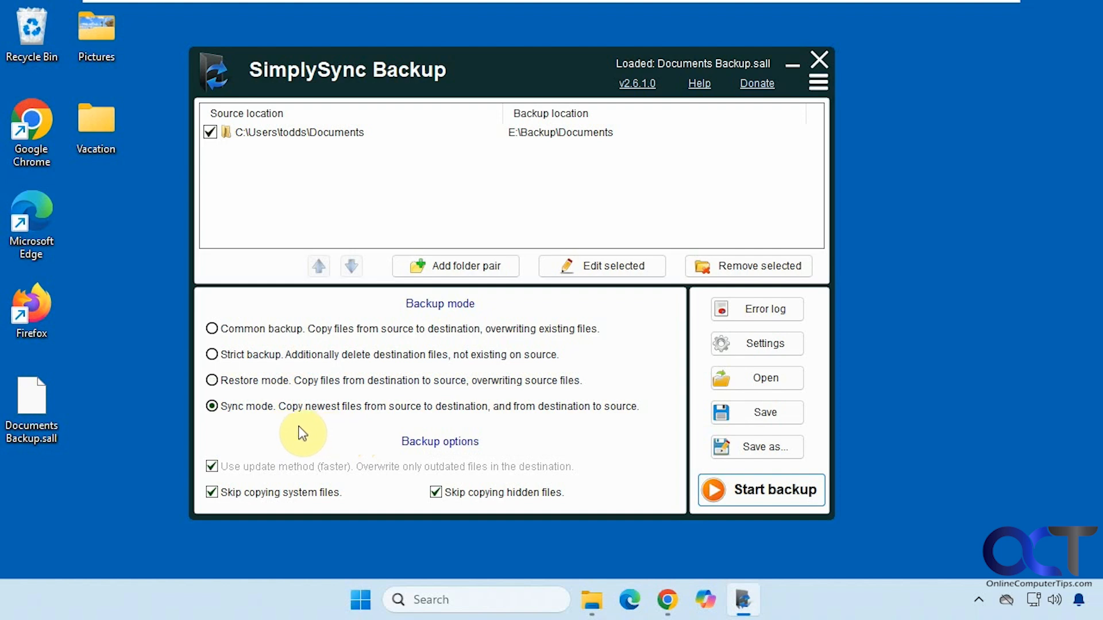
pyautogui.moveTo(361, 444)
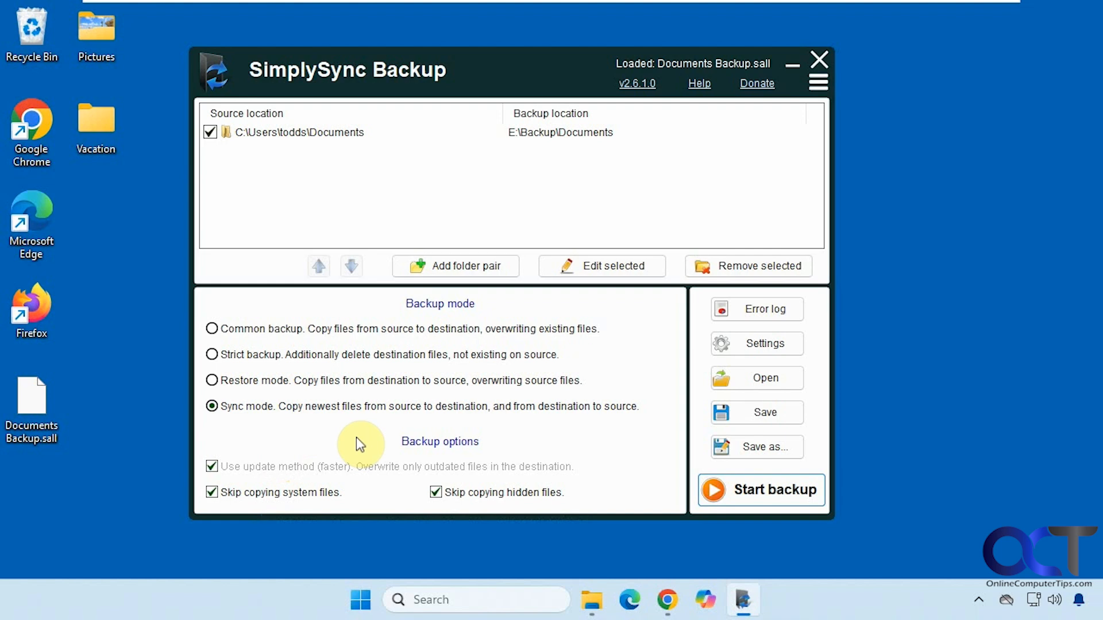
pyautogui.moveTo(319, 457)
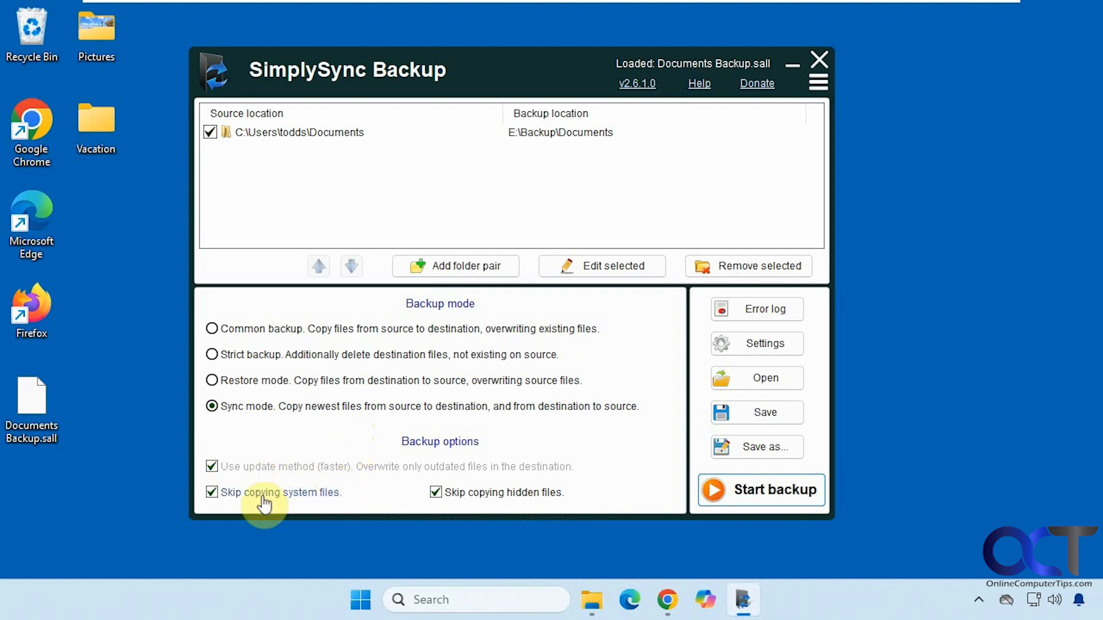
pyautogui.moveTo(356, 501)
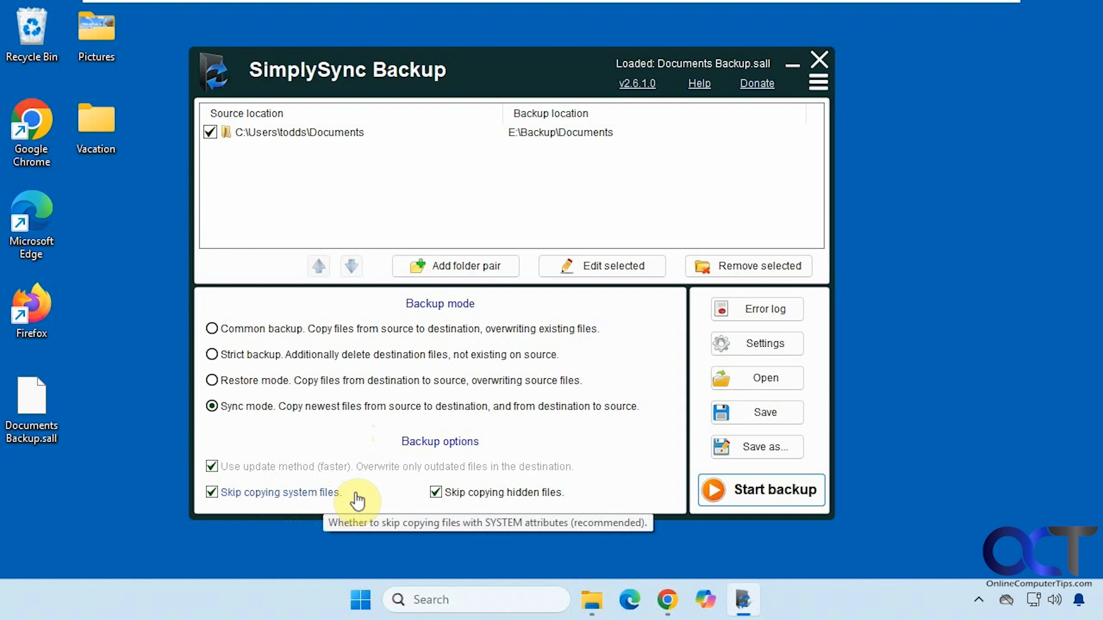
pyautogui.moveTo(574, 477)
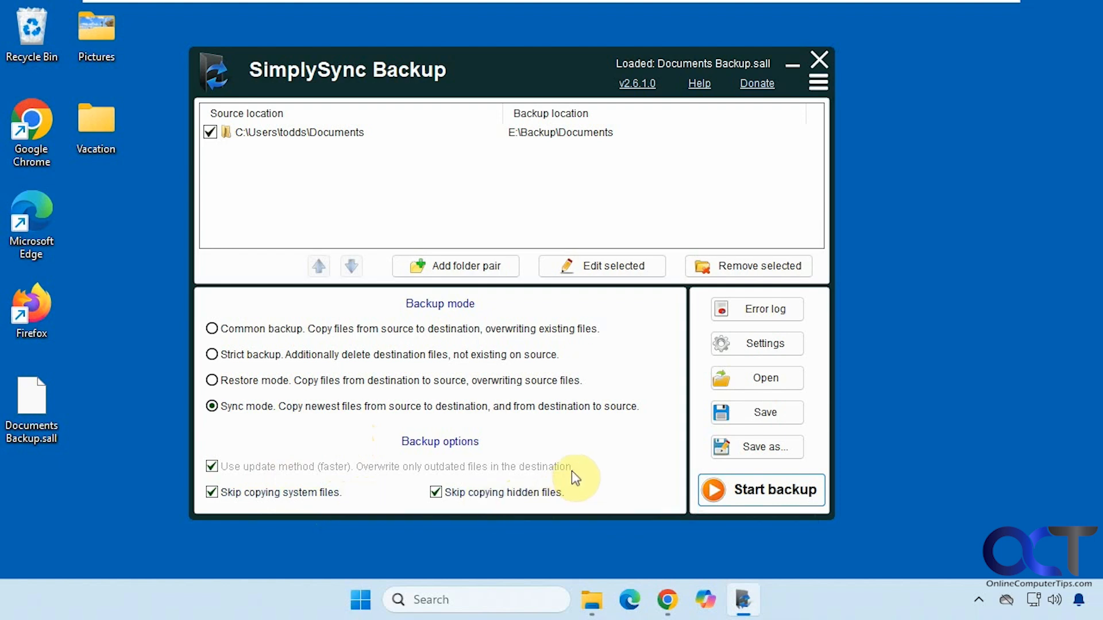
pyautogui.moveTo(590, 480)
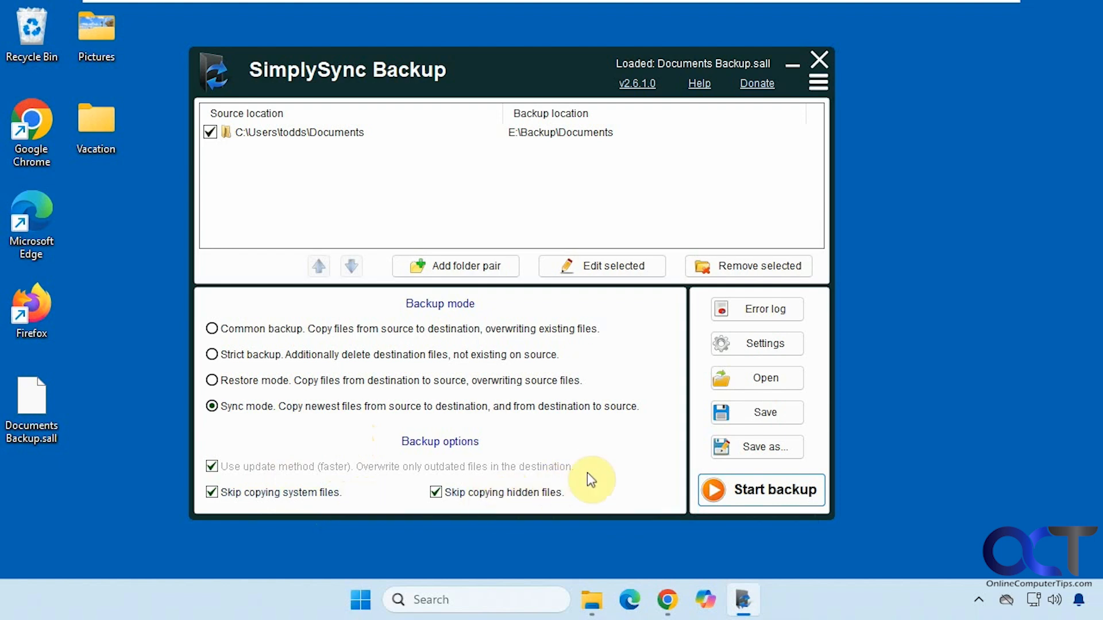
pyautogui.moveTo(767, 318)
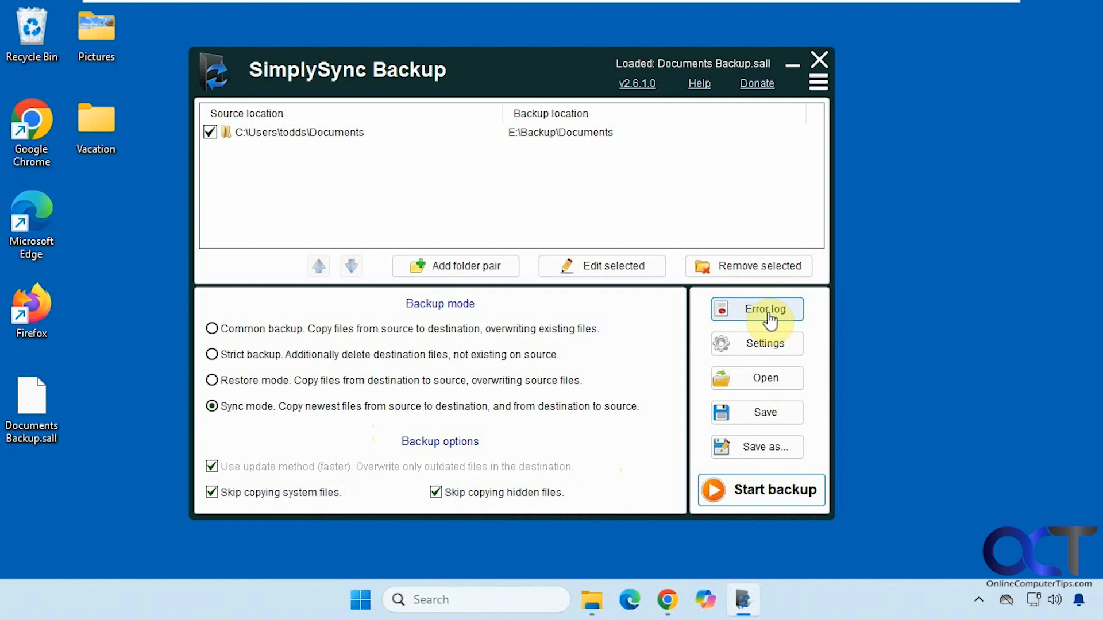
# Review activation, auto-update and scheduled-backup settings, then reload Documents Backup.sall in Common mode.
pyautogui.click(758, 343)
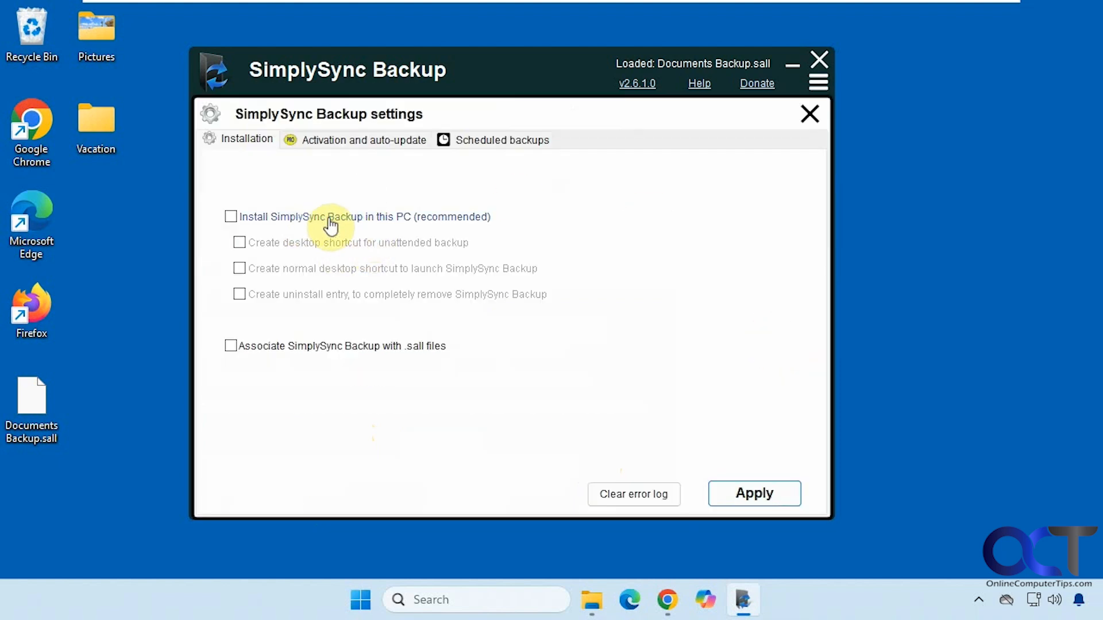
pyautogui.moveTo(441, 303)
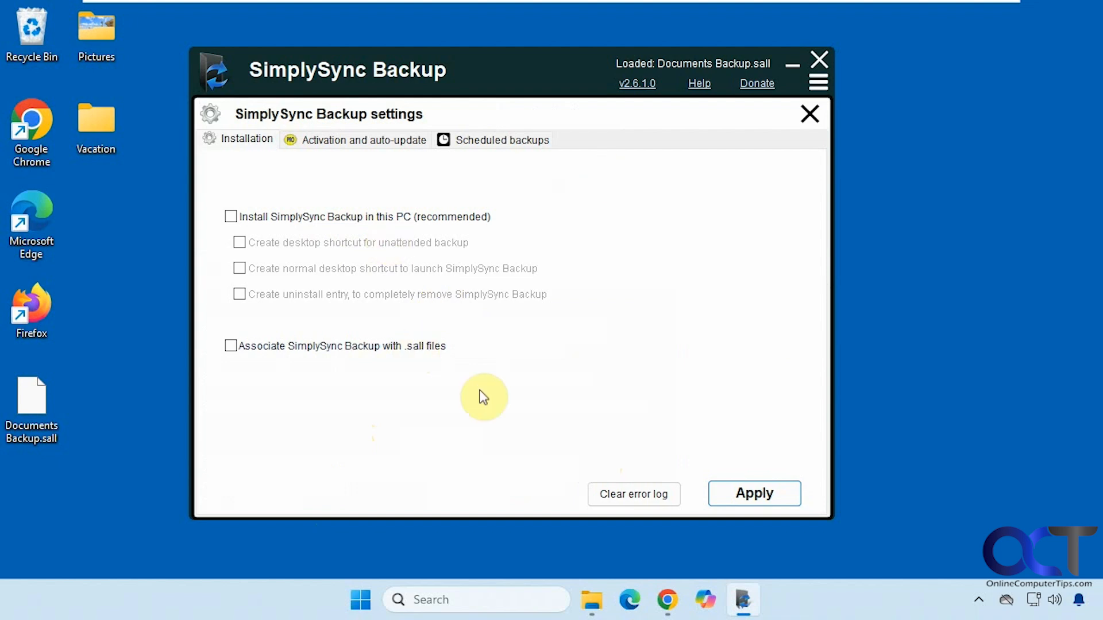
pyautogui.moveTo(485, 237)
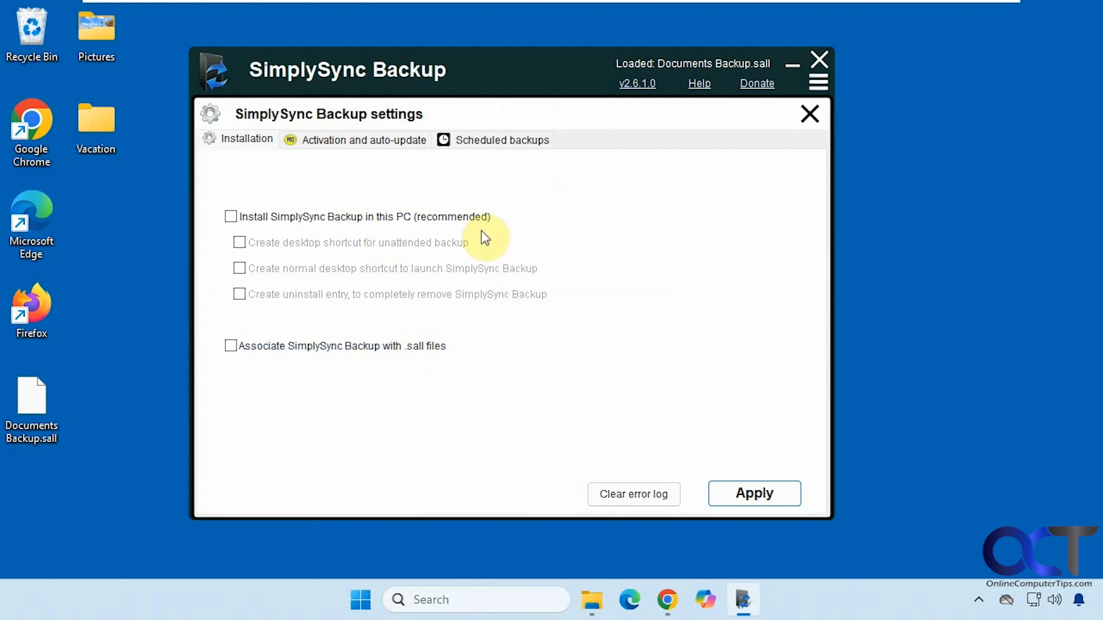
pyautogui.moveTo(363, 161)
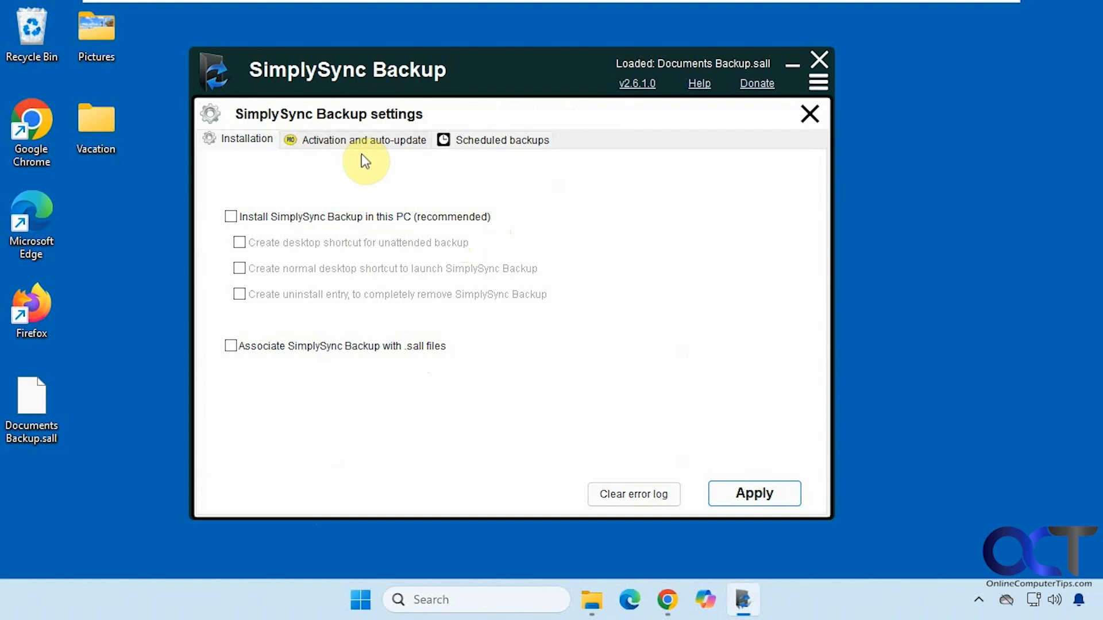
pyautogui.click(363, 140)
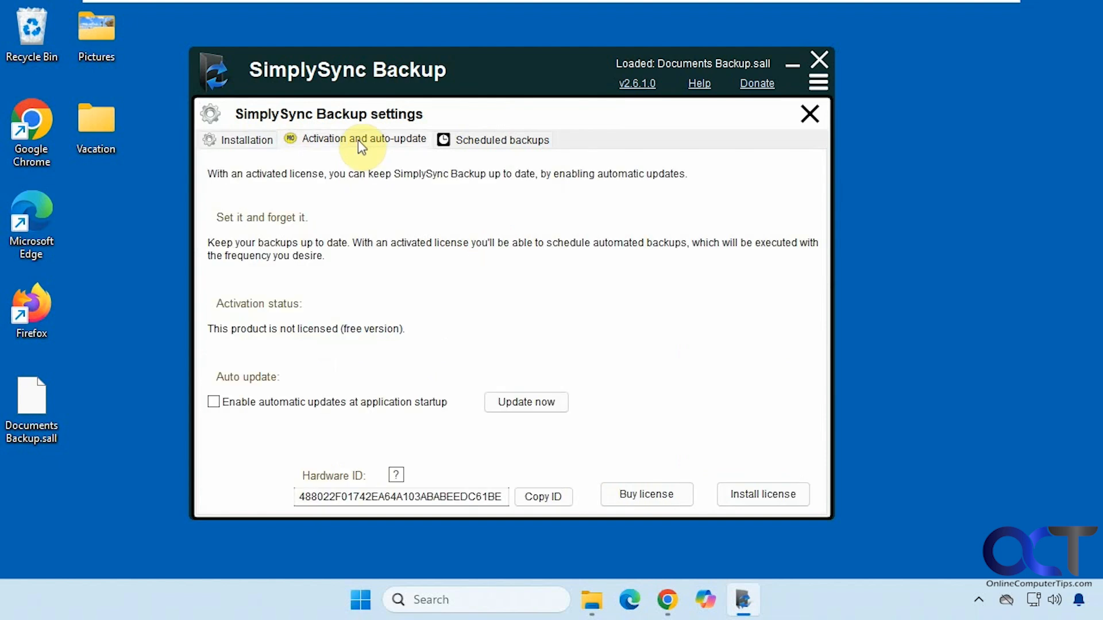
pyautogui.click(502, 139)
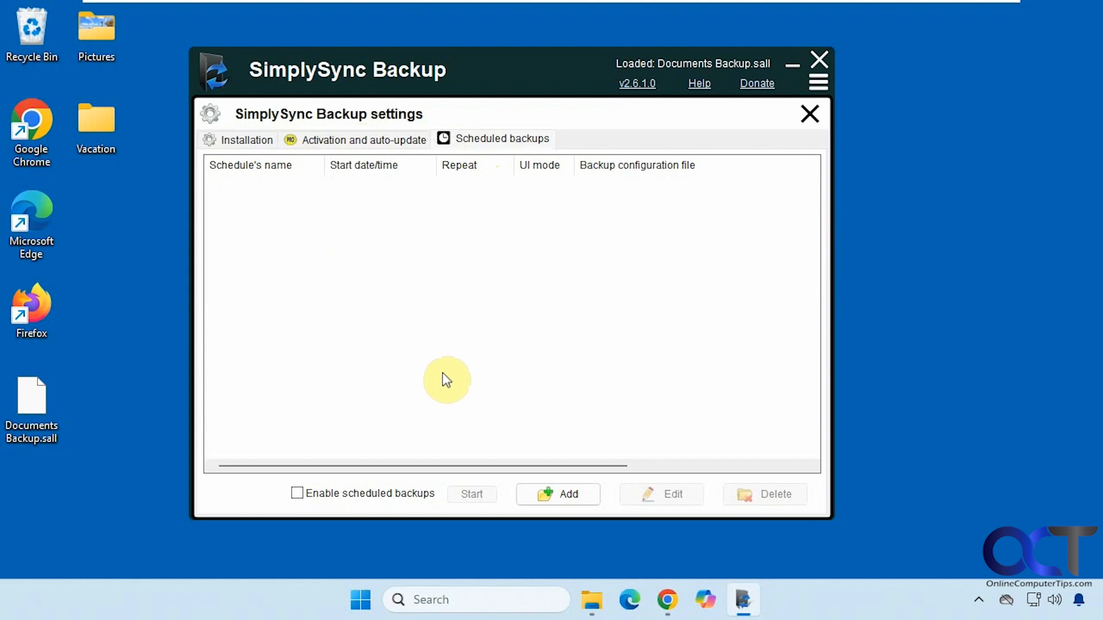
pyautogui.moveTo(537, 182)
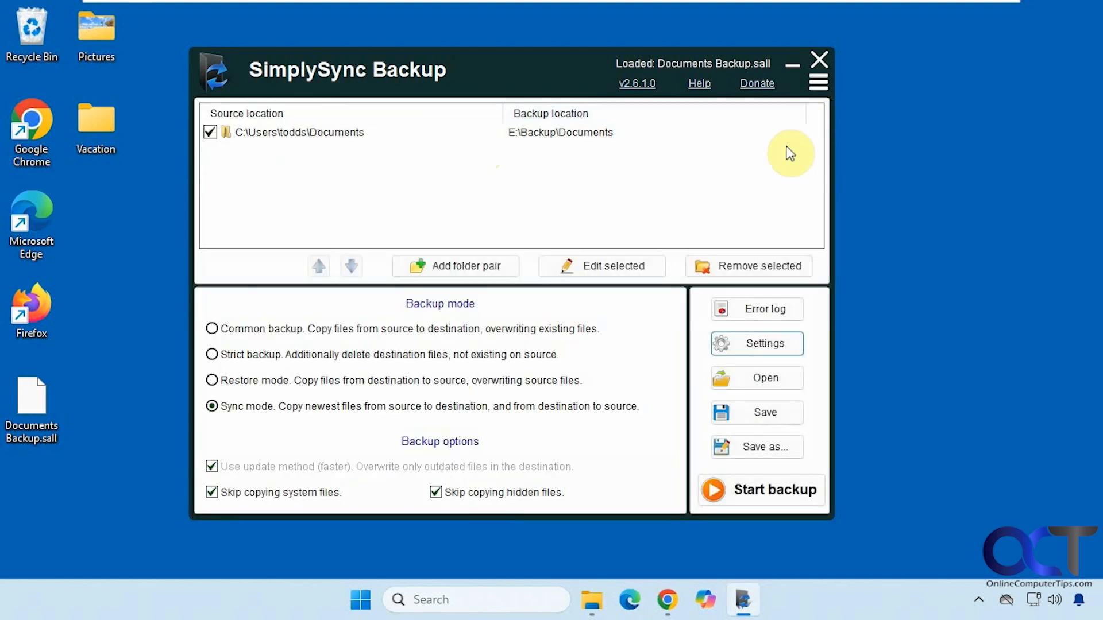
pyautogui.moveTo(747, 404)
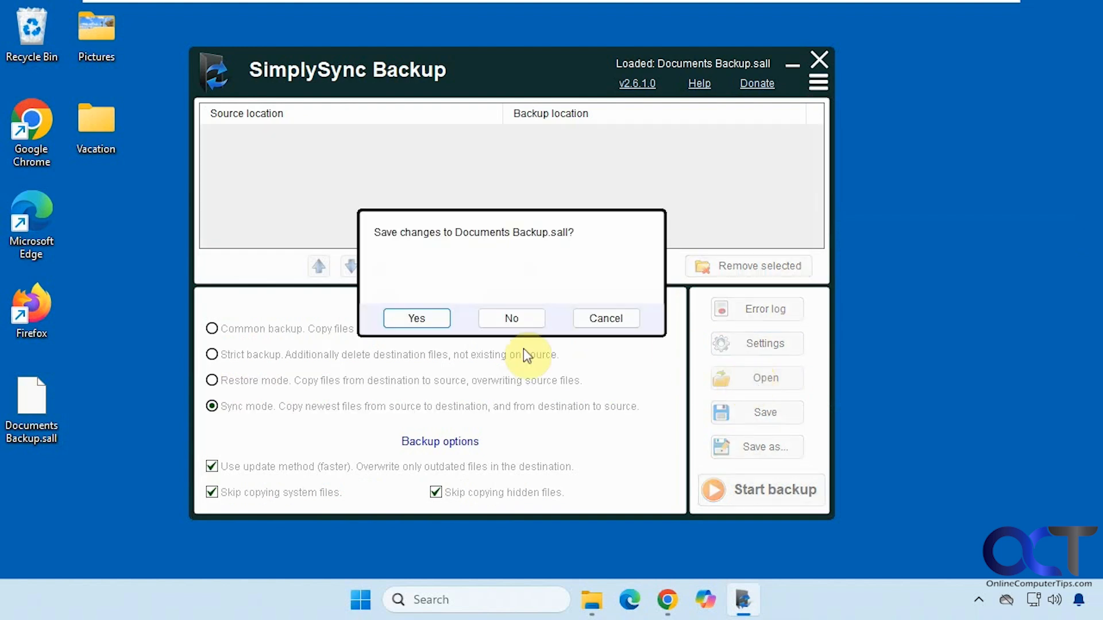
pyautogui.click(510, 318)
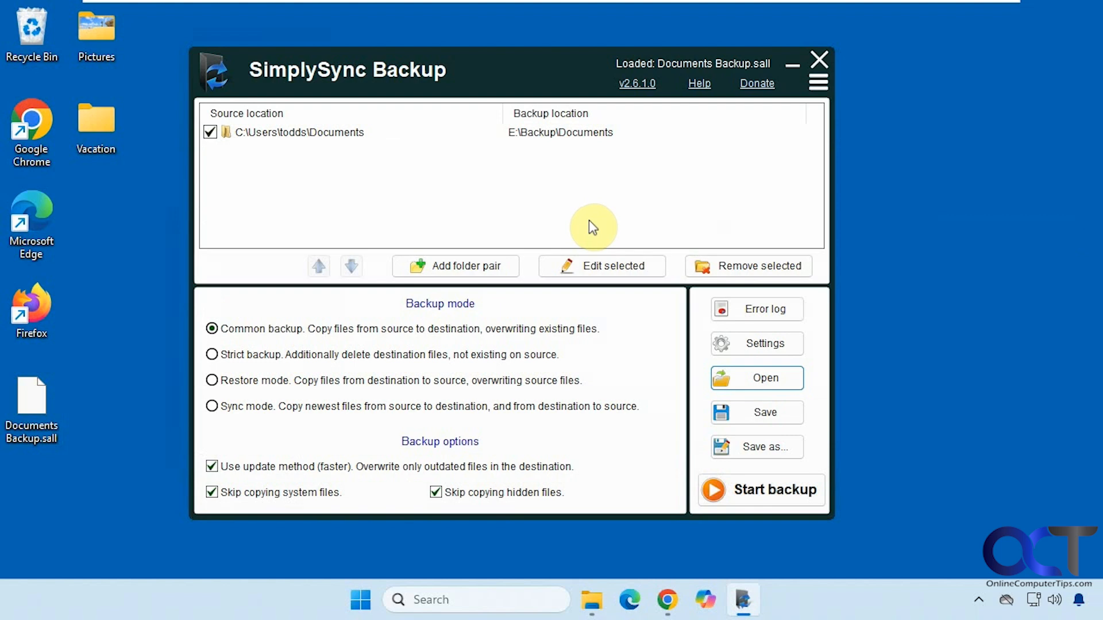
pyautogui.moveTo(568, 216)
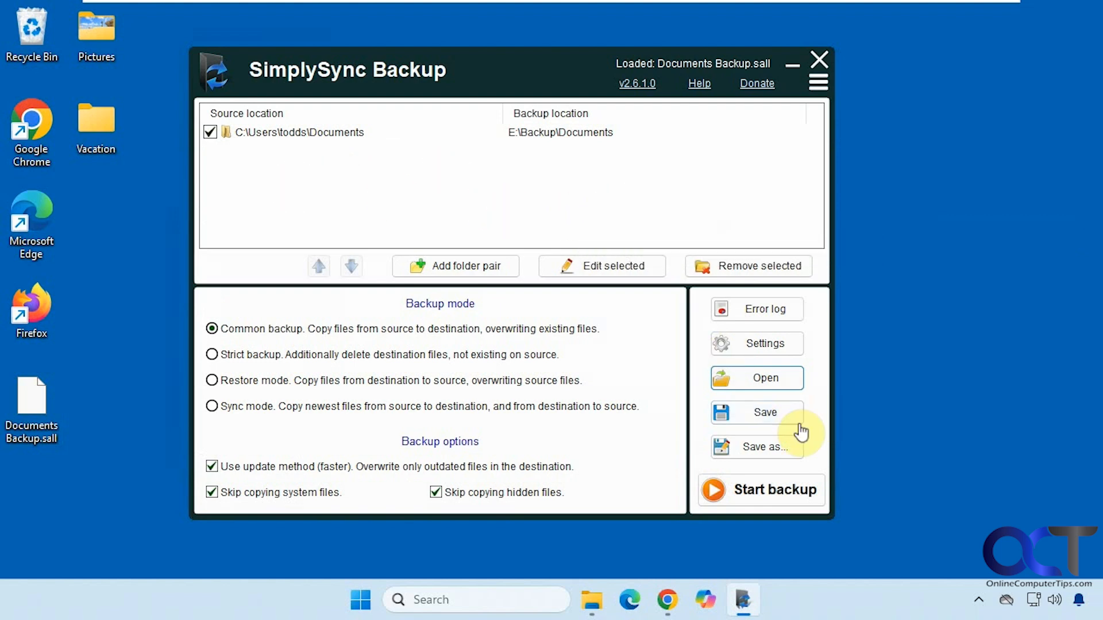
pyautogui.moveTo(819, 396)
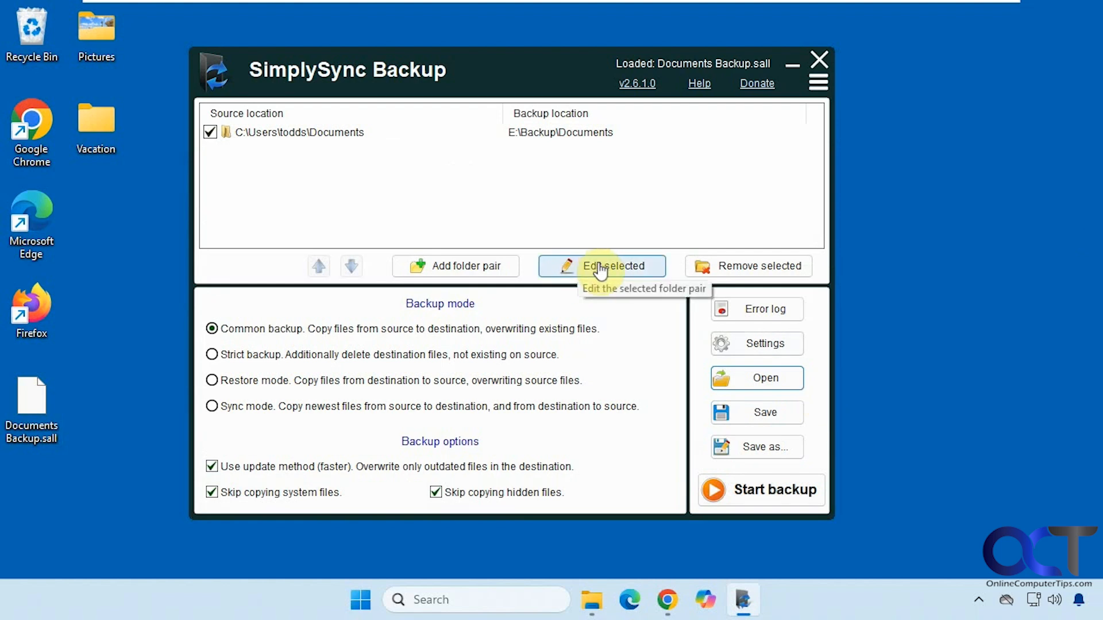
pyautogui.moveTo(724, 267)
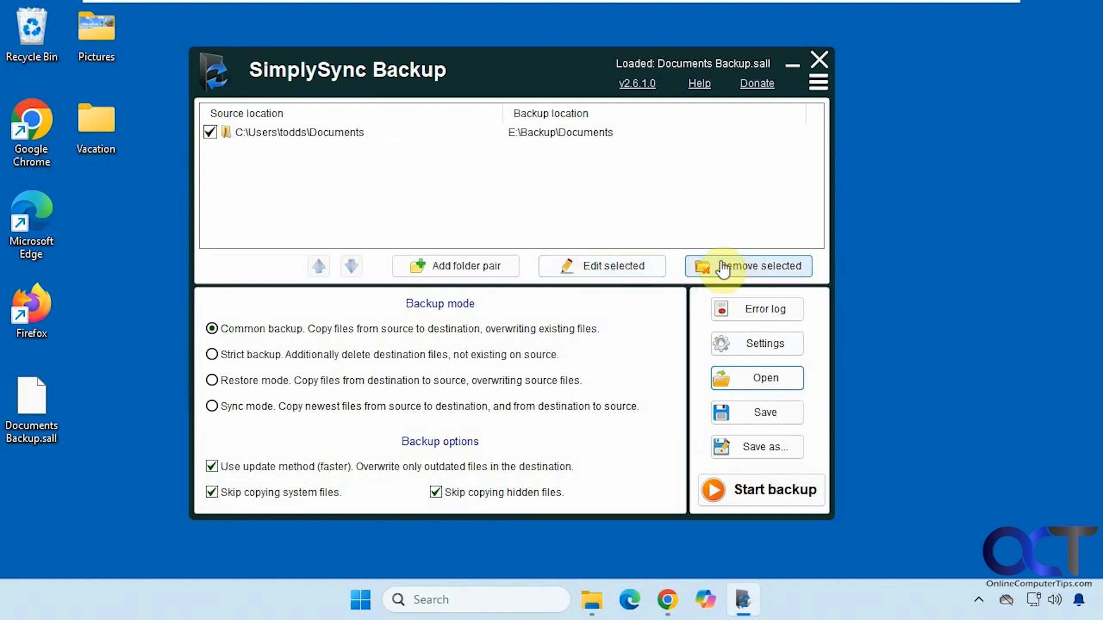
pyautogui.click(817, 82)
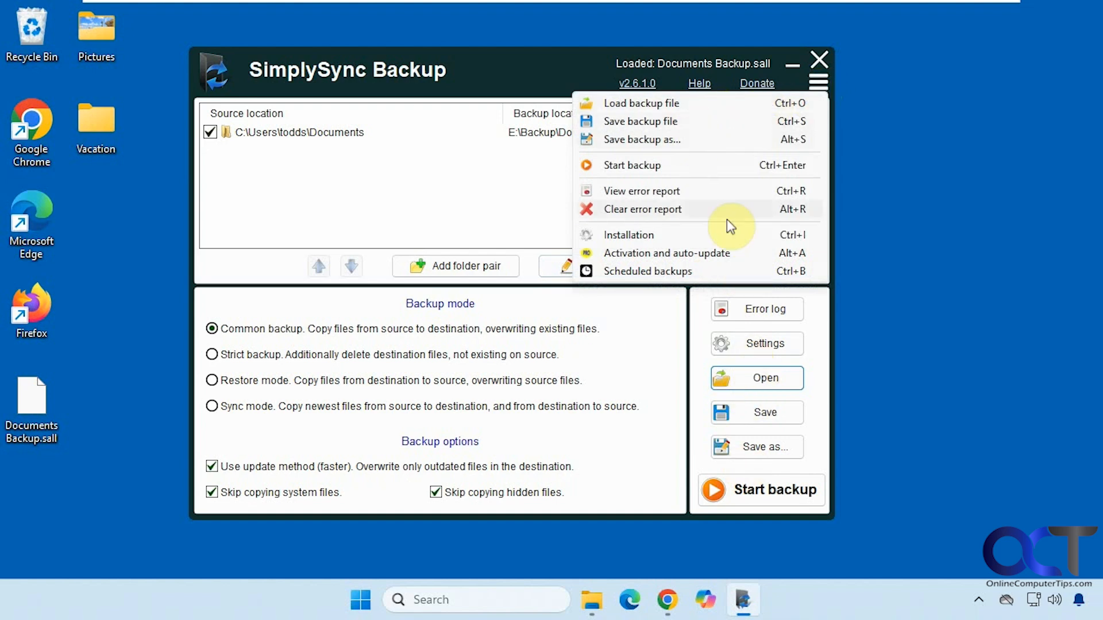
pyautogui.moveTo(662, 215)
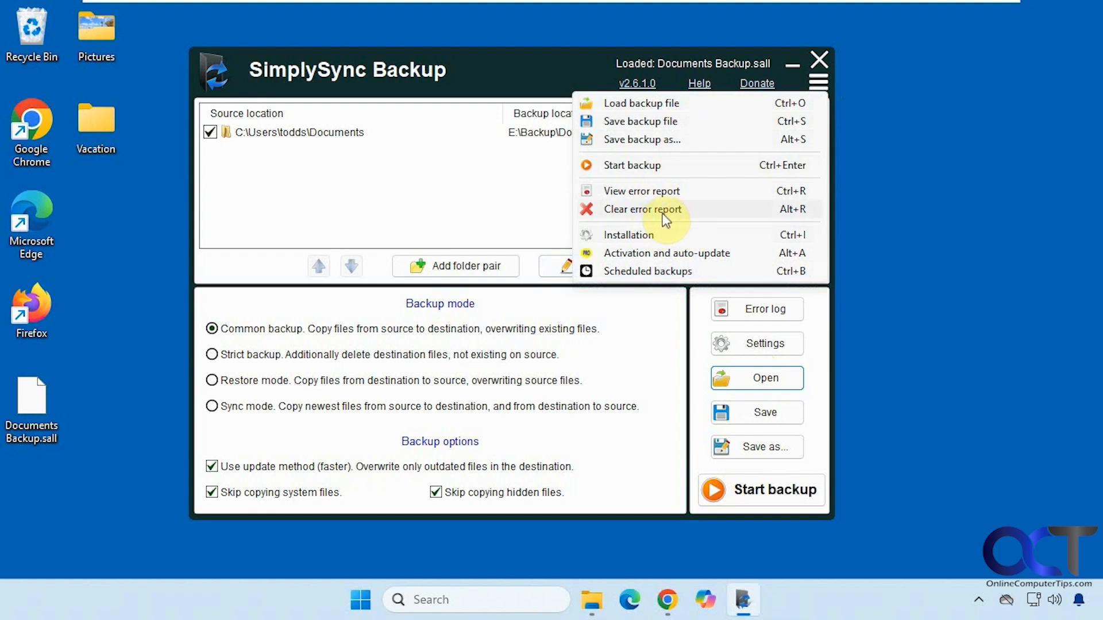
pyautogui.moveTo(776, 492)
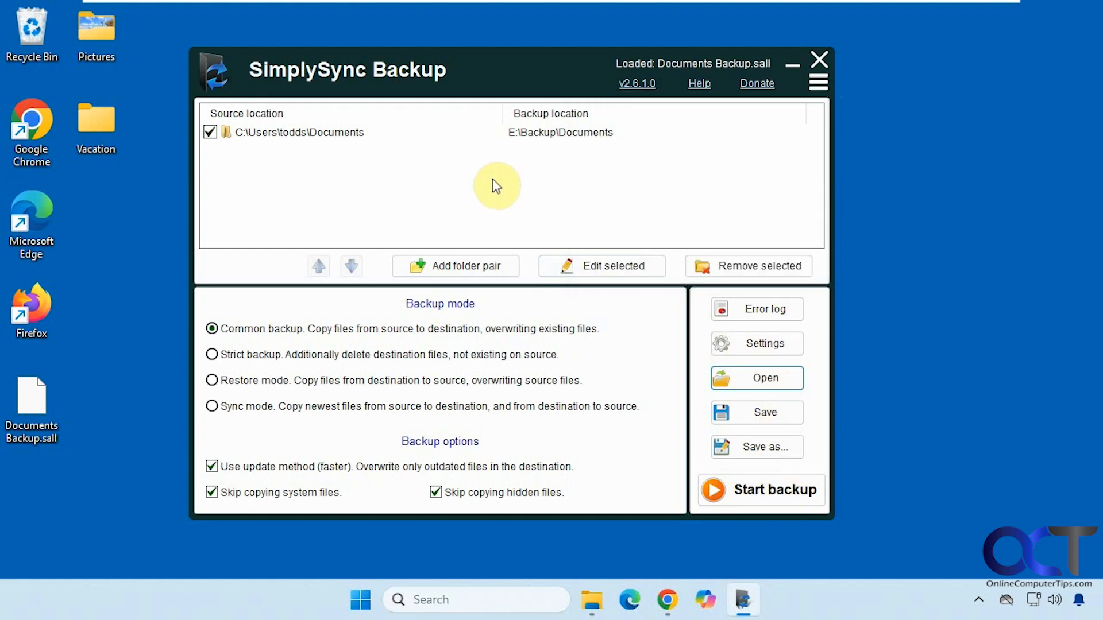
pyautogui.moveTo(446, 239)
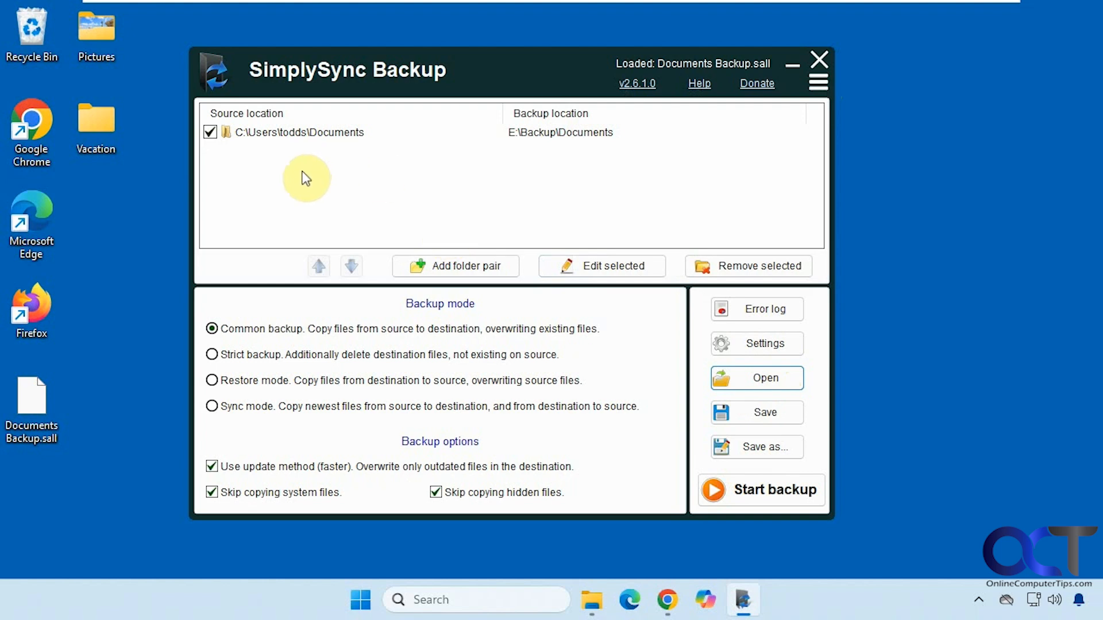
pyautogui.moveTo(458, 265)
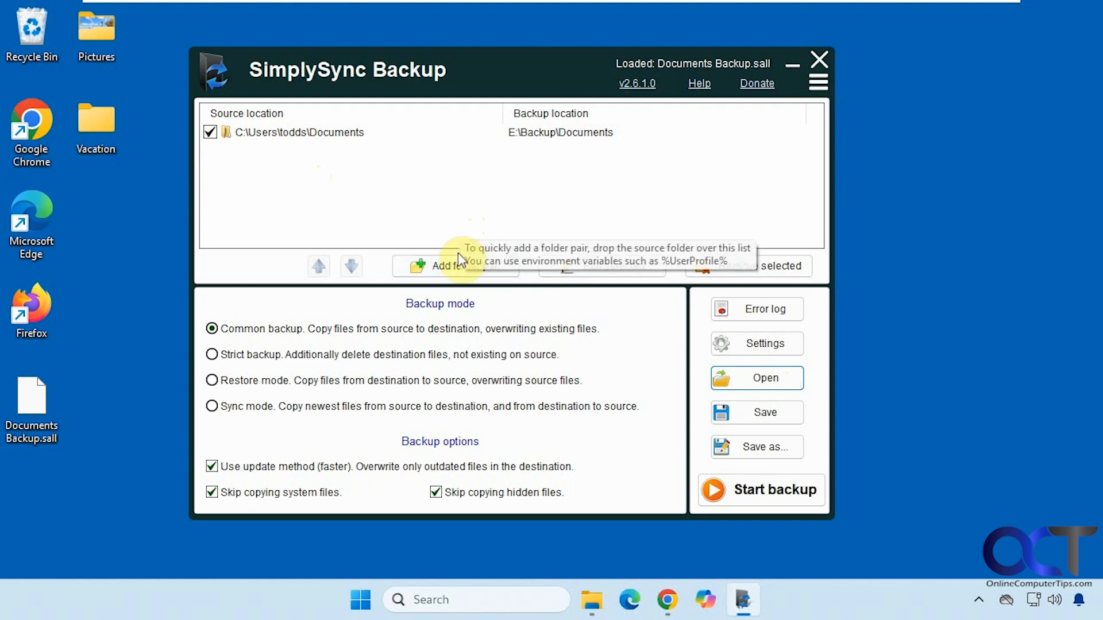
# Start a new folder pair with the Pictures folder as the source.
pyautogui.click(444, 267)
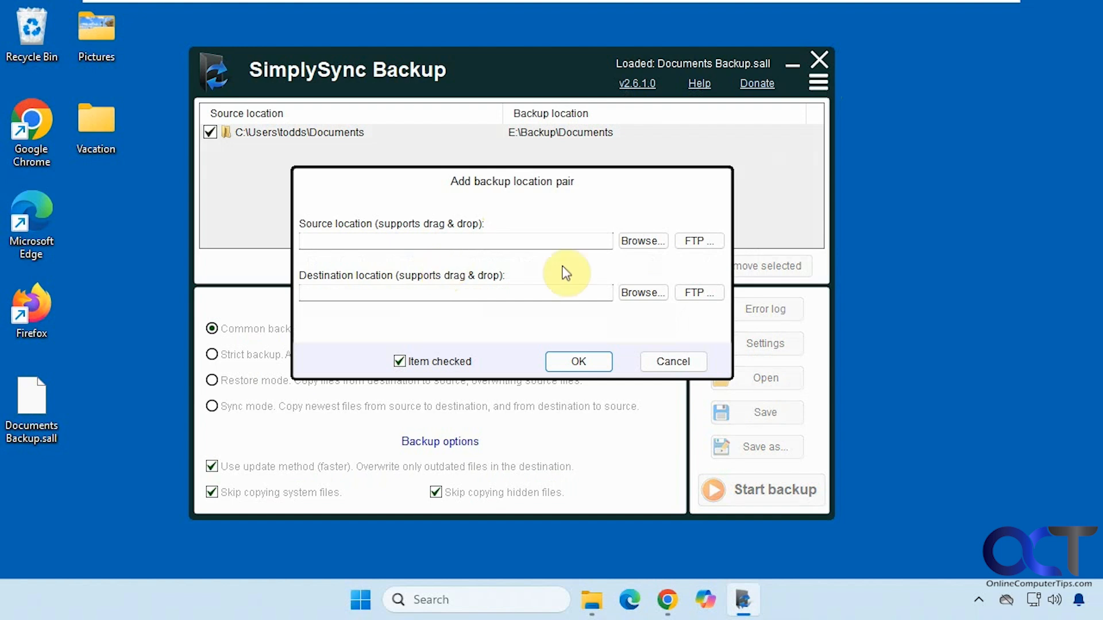
pyautogui.moveTo(692, 279)
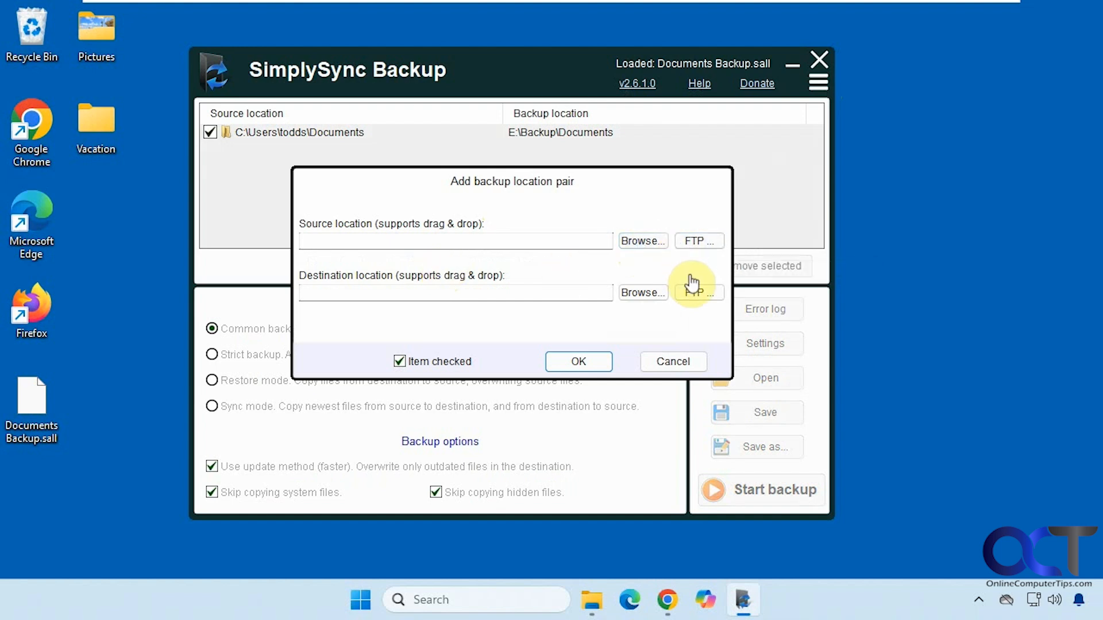
pyautogui.click(643, 241)
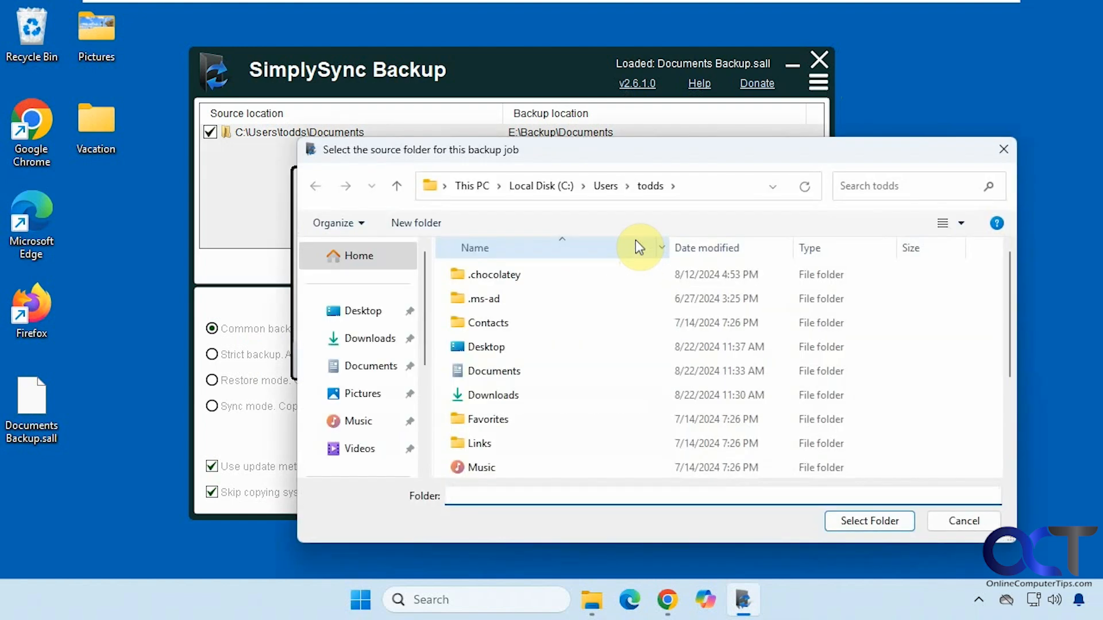
pyautogui.click(363, 393)
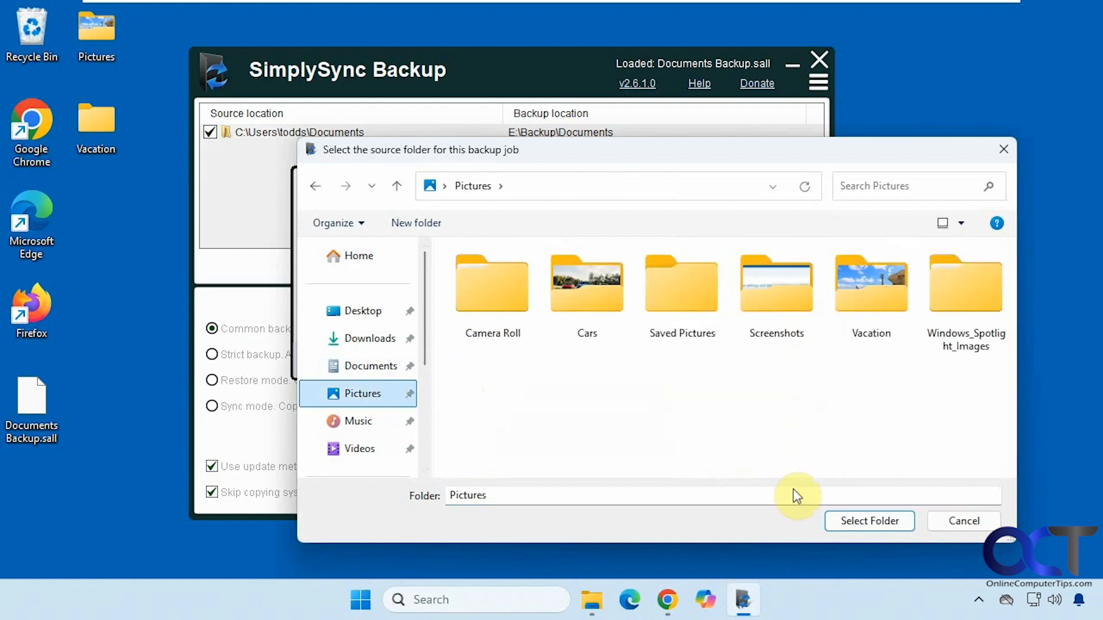
pyautogui.click(868, 521)
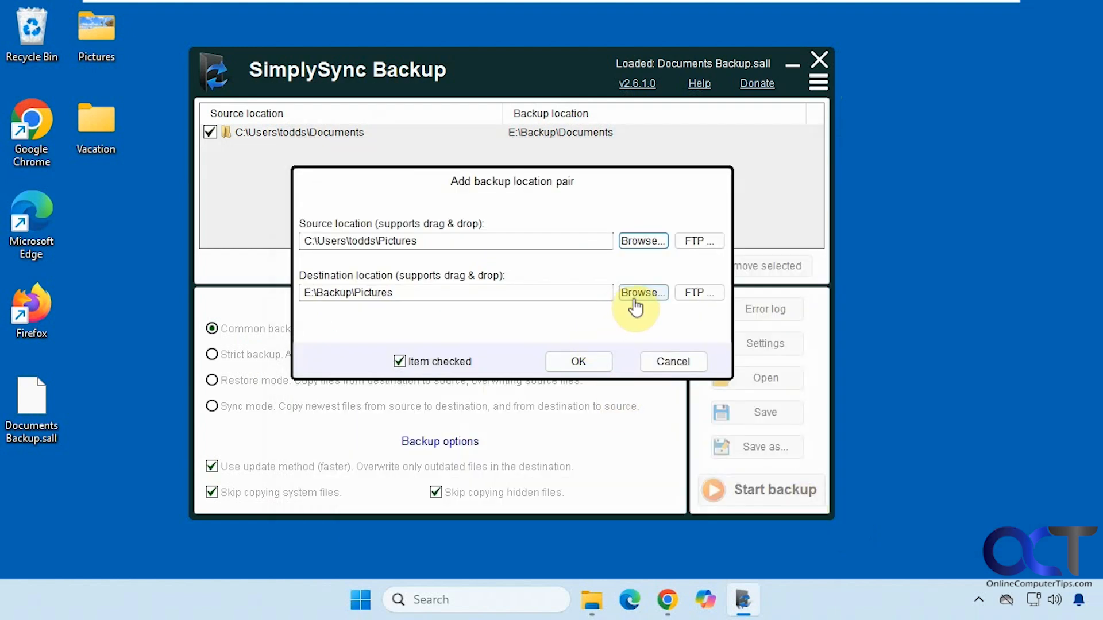
# Choose E:\Backup as the destination, raising the same-name sub-folder prompt.
pyautogui.click(642, 293)
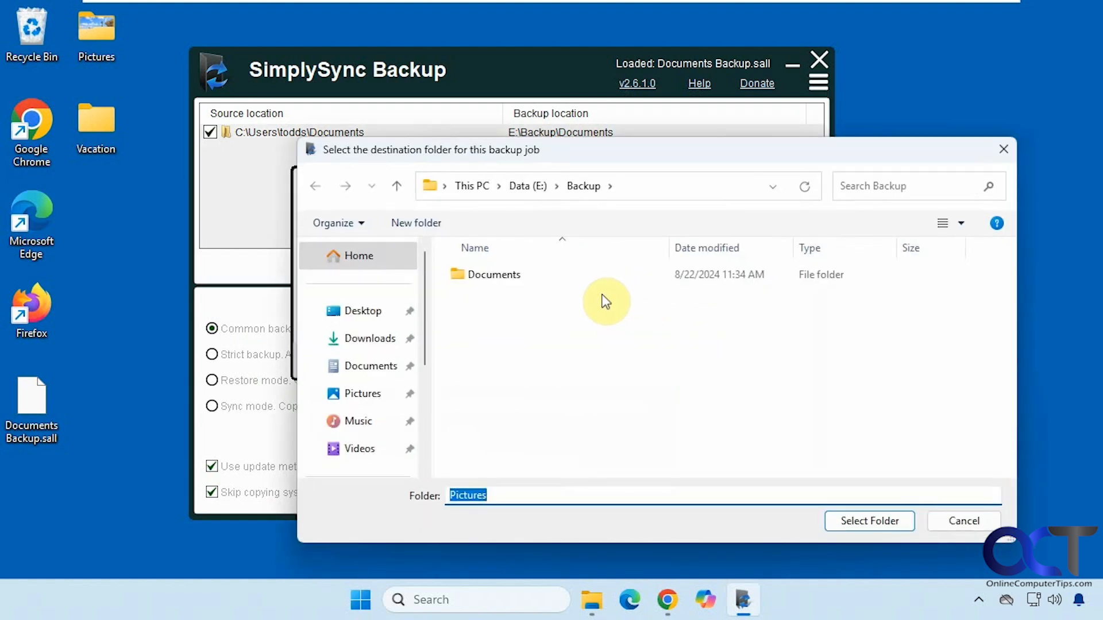
pyautogui.click(582, 186)
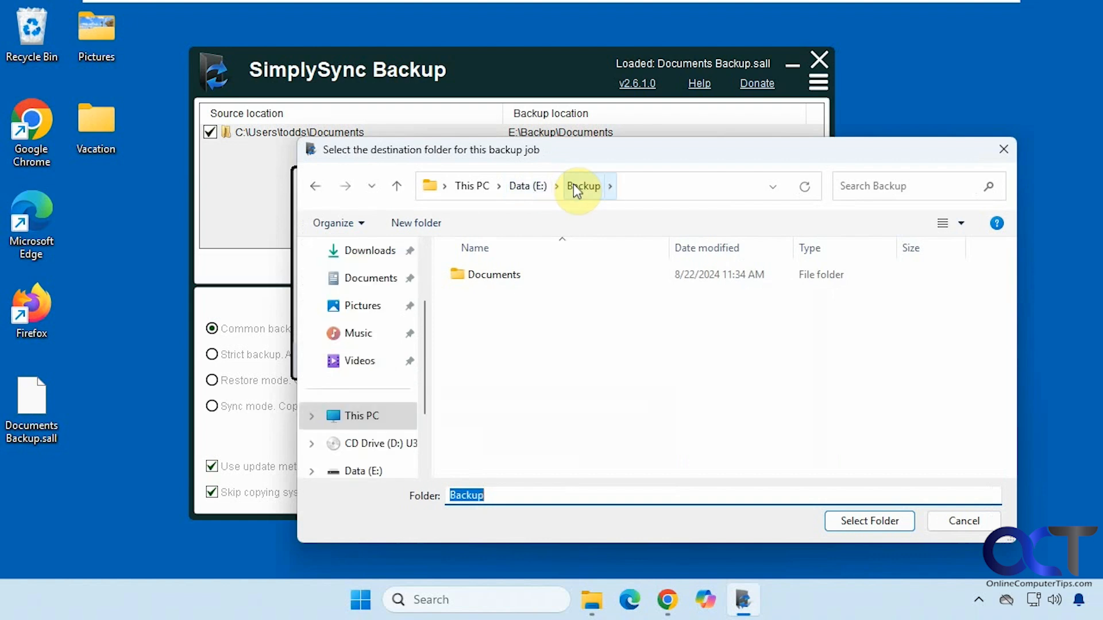
pyautogui.click(869, 521)
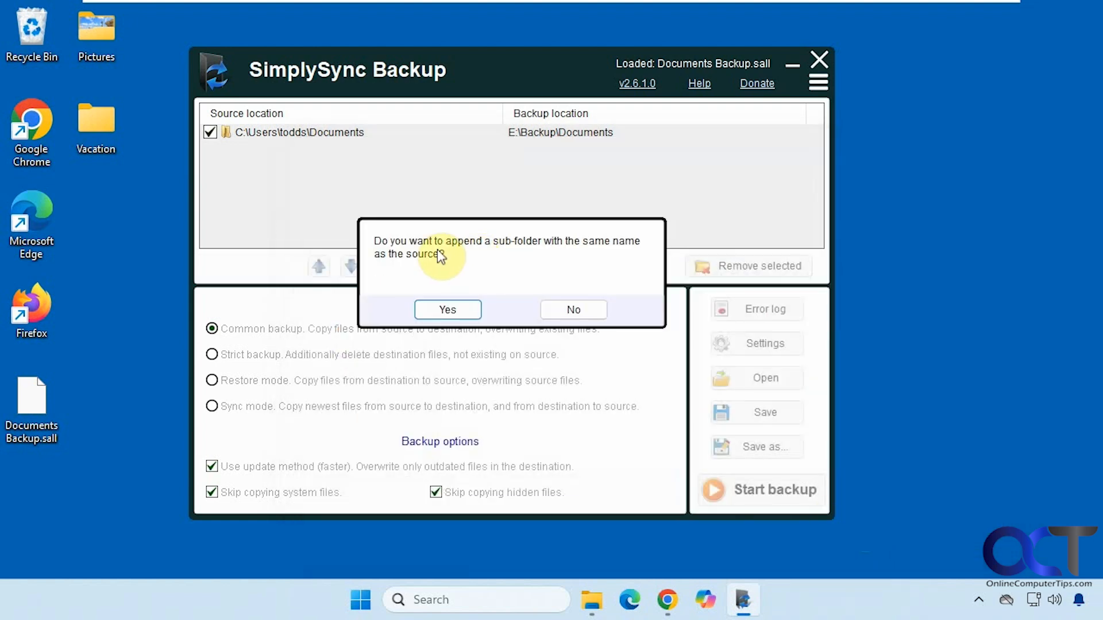
pyautogui.moveTo(503, 250)
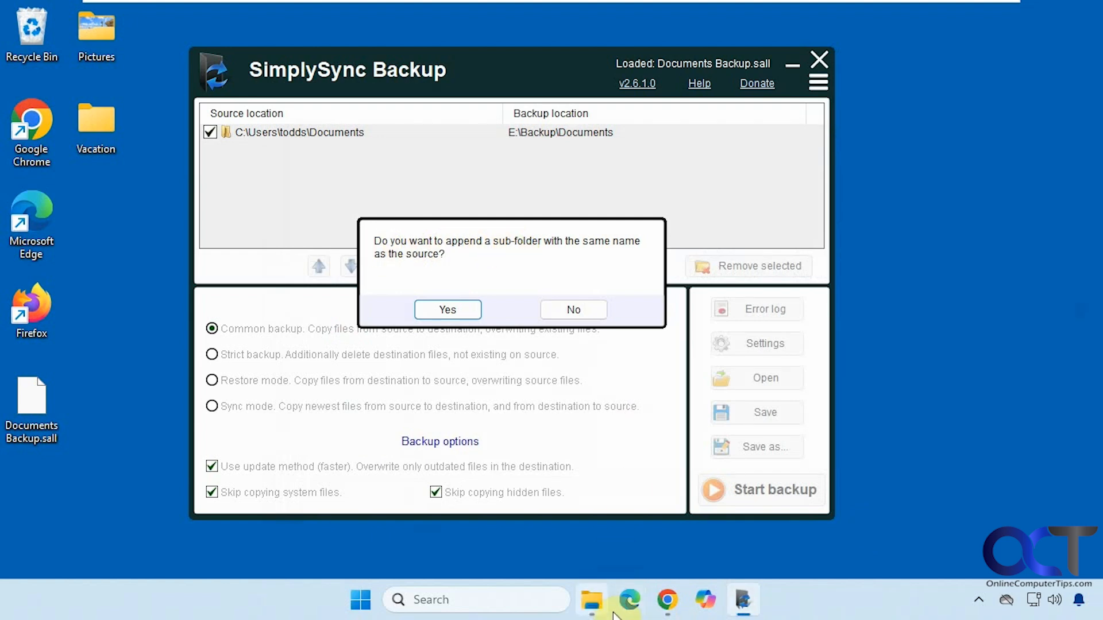
# Show E:\Backup in File Explorer, which holds only a Documents folder.
pyautogui.click(593, 600)
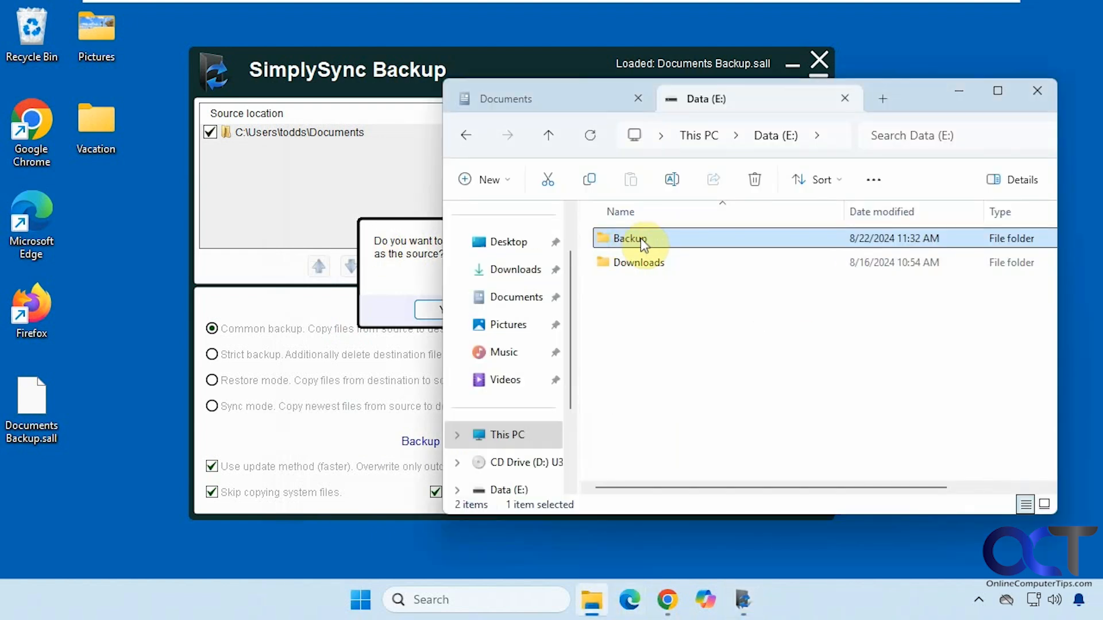
pyautogui.doubleClick(630, 239)
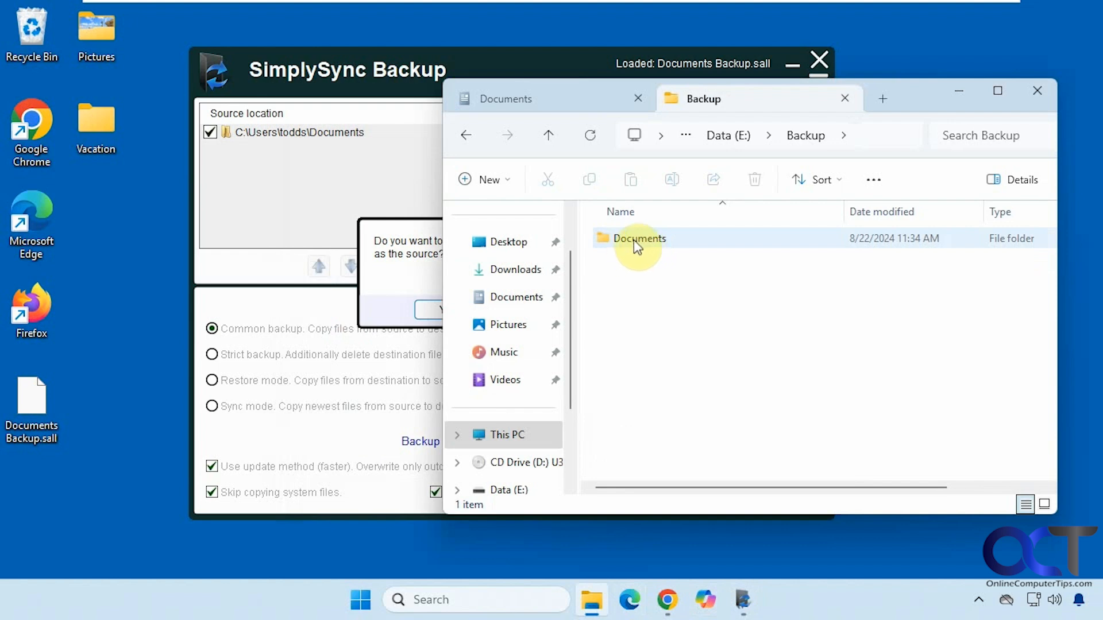
pyautogui.moveTo(620, 276)
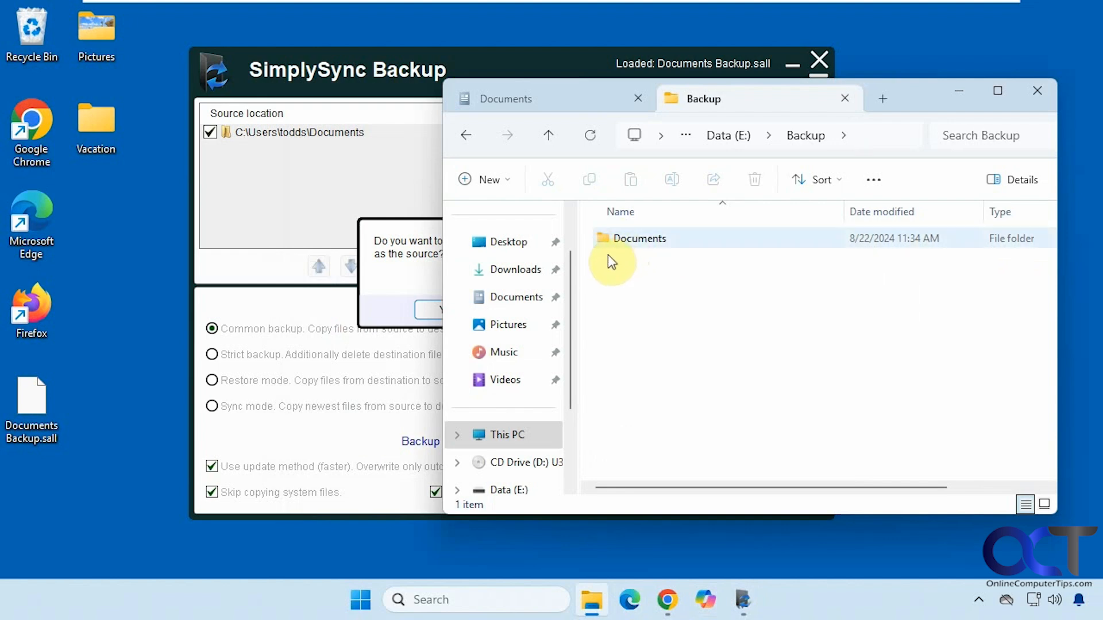
pyautogui.moveTo(676, 341)
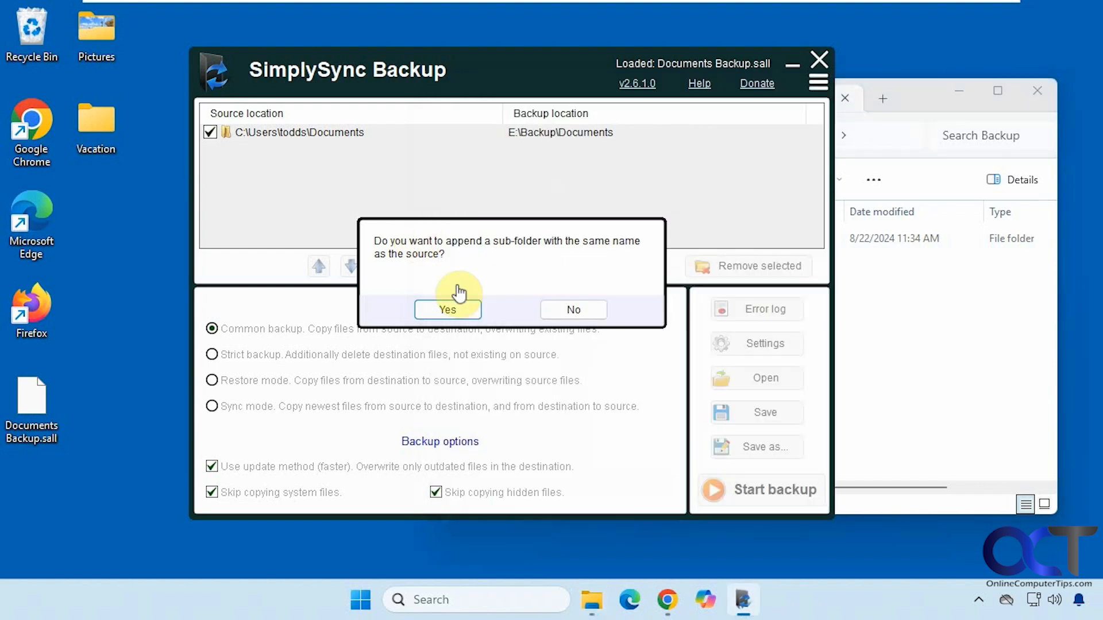
# Accept the Pictures sub-folder and add the Pictures to E:\Backup\Pictures pair.
pyautogui.click(448, 310)
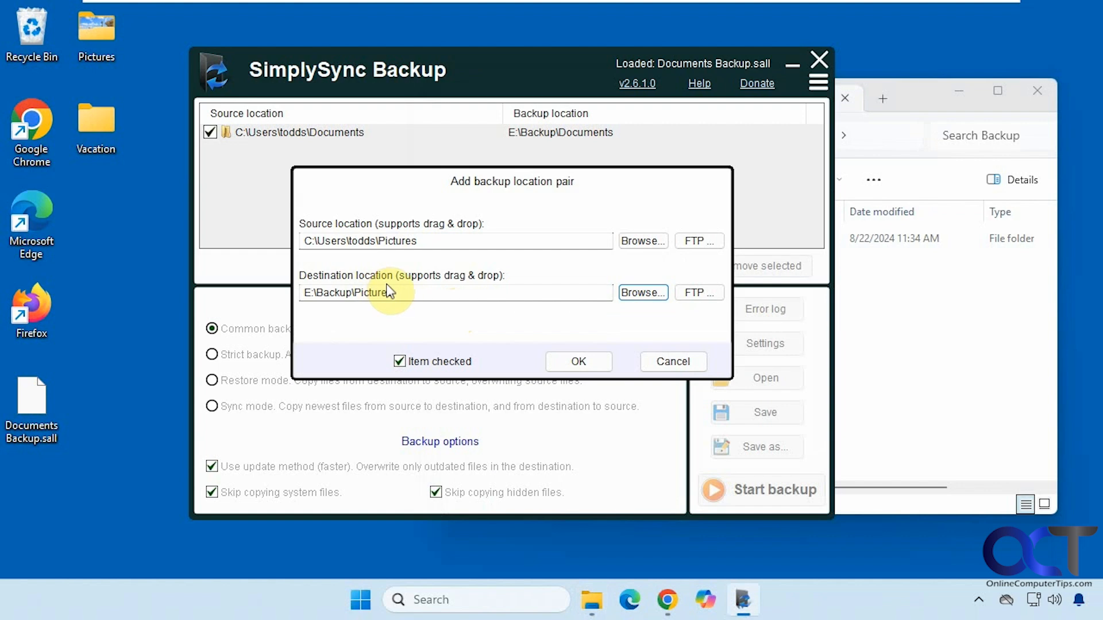
pyautogui.click(578, 361)
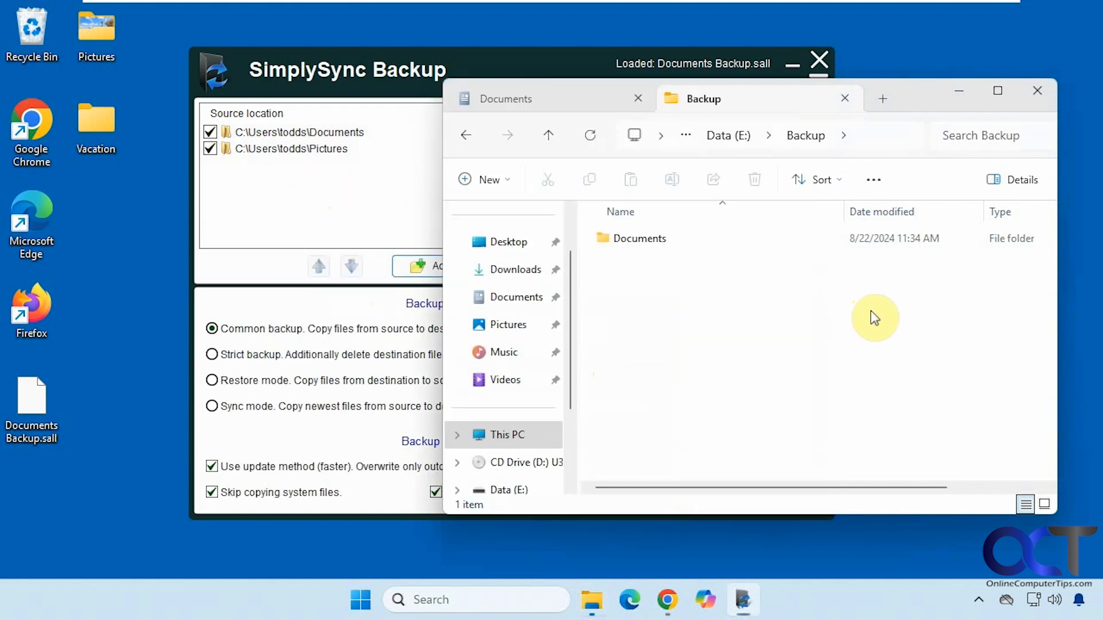
pyautogui.click(505, 98)
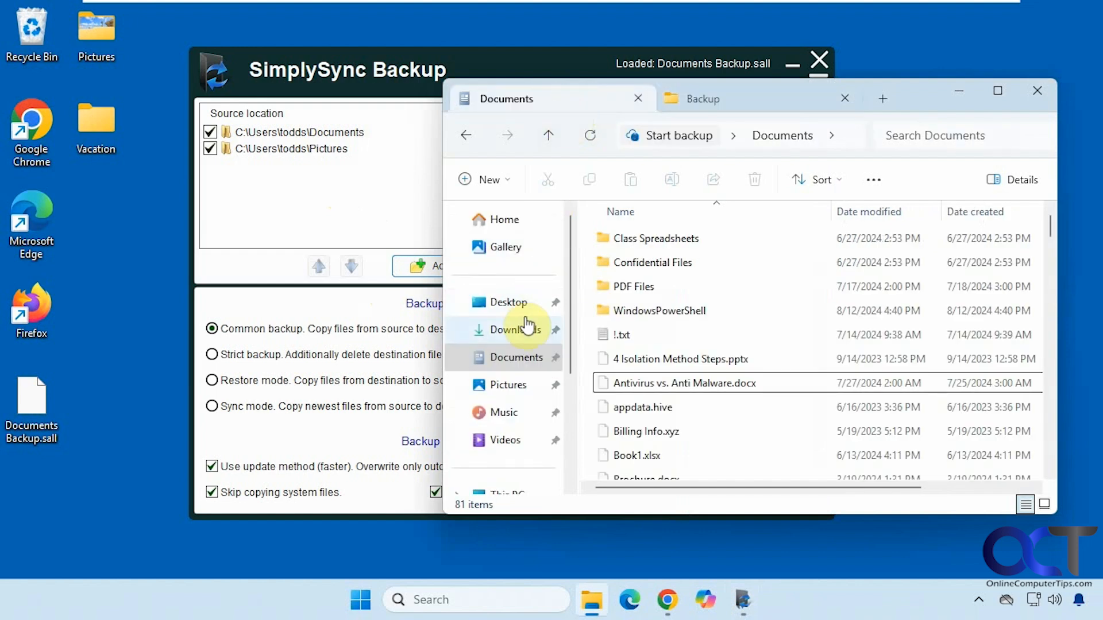
pyautogui.click(508, 385)
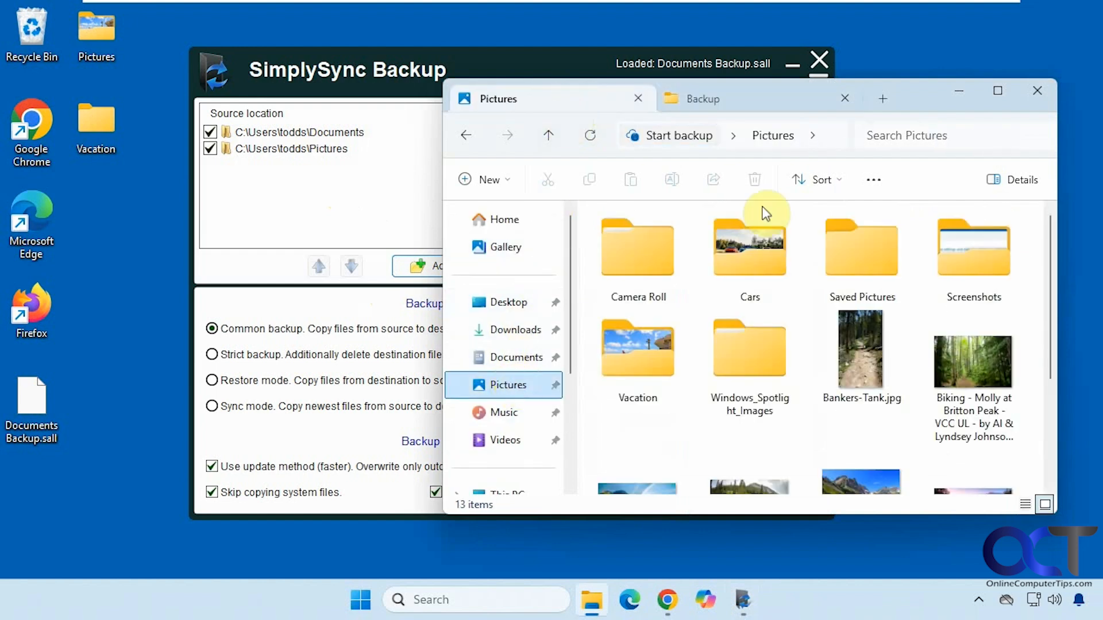
pyautogui.click(703, 99)
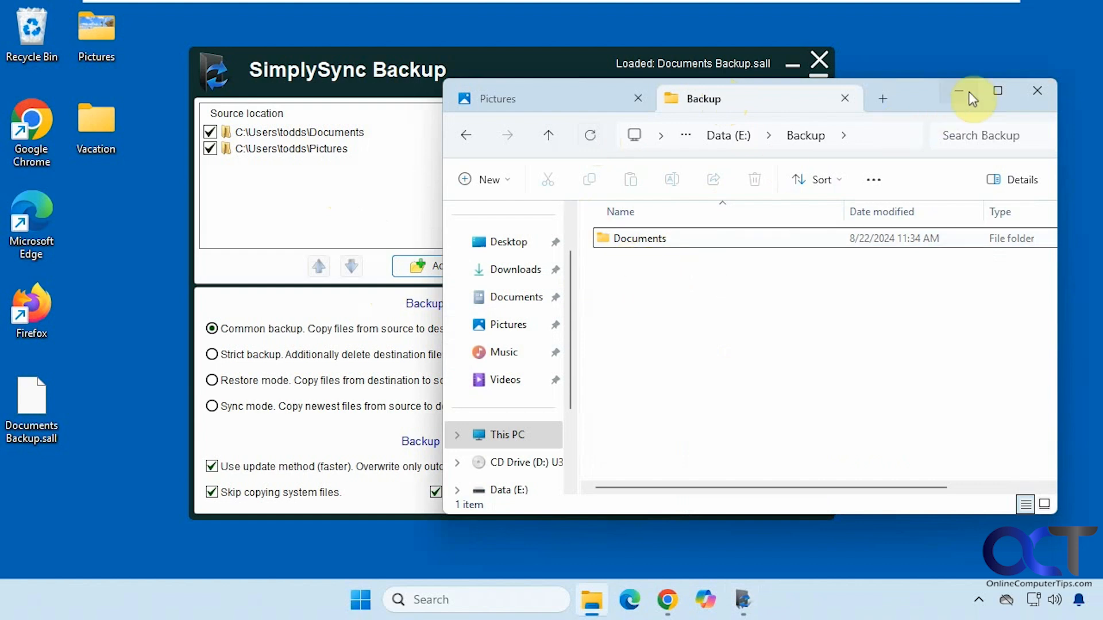
pyautogui.click(1036, 91)
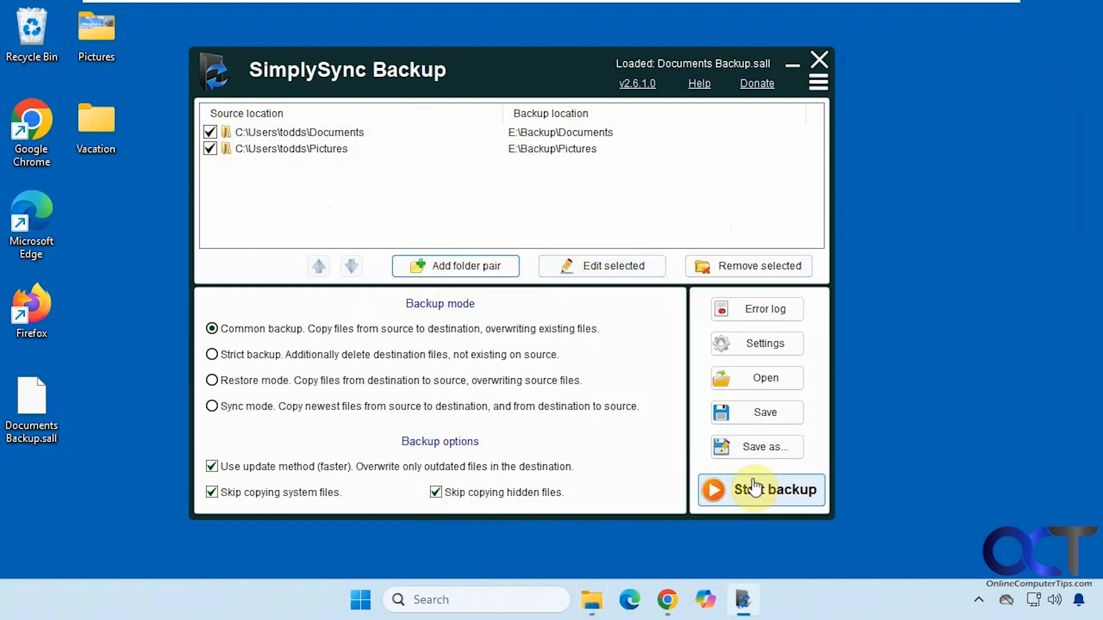
pyautogui.moveTo(630, 407)
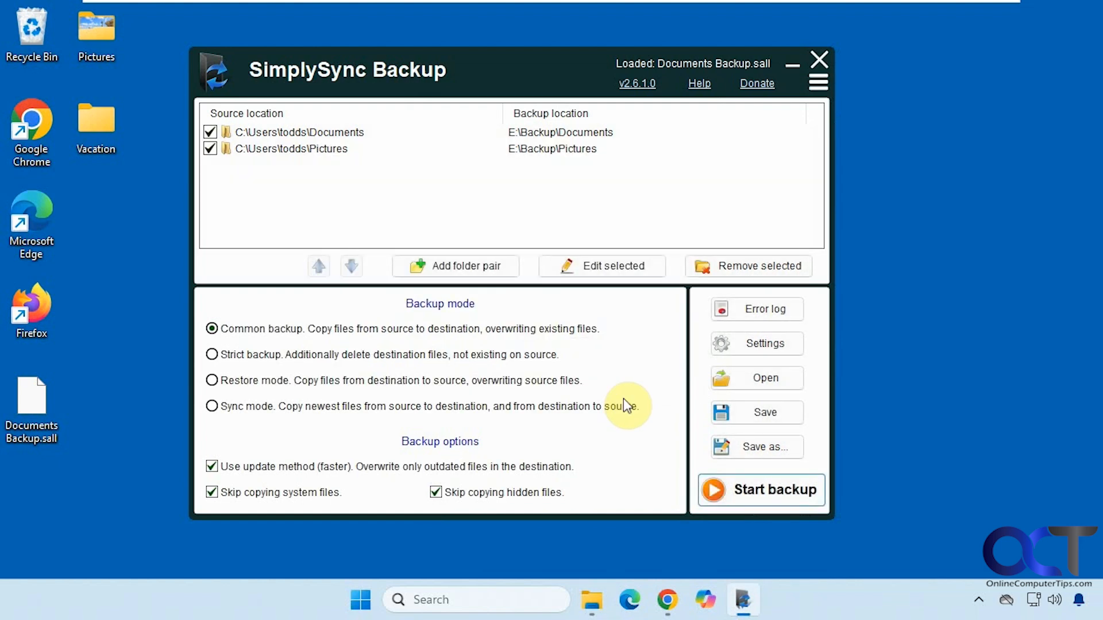
pyautogui.click(594, 599)
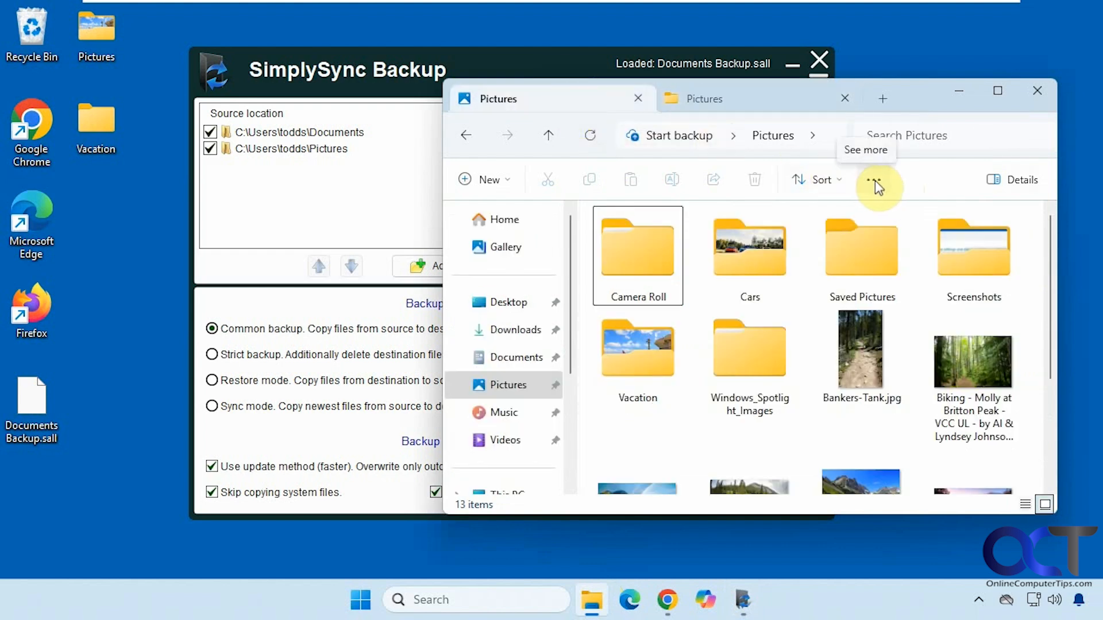
pyautogui.click(873, 179)
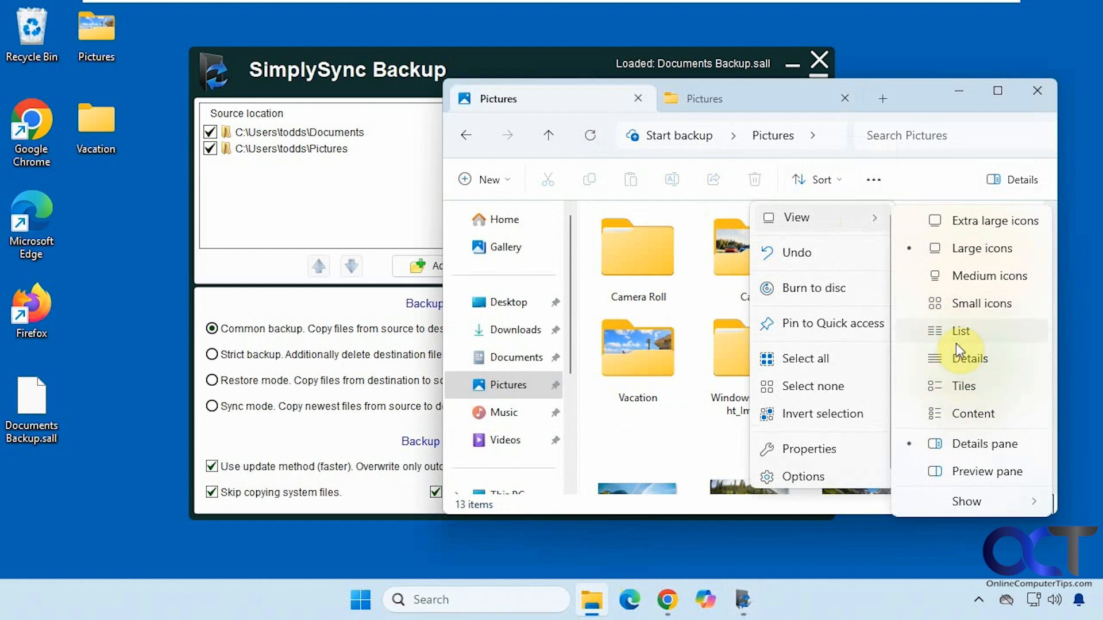
pyautogui.click(969, 358)
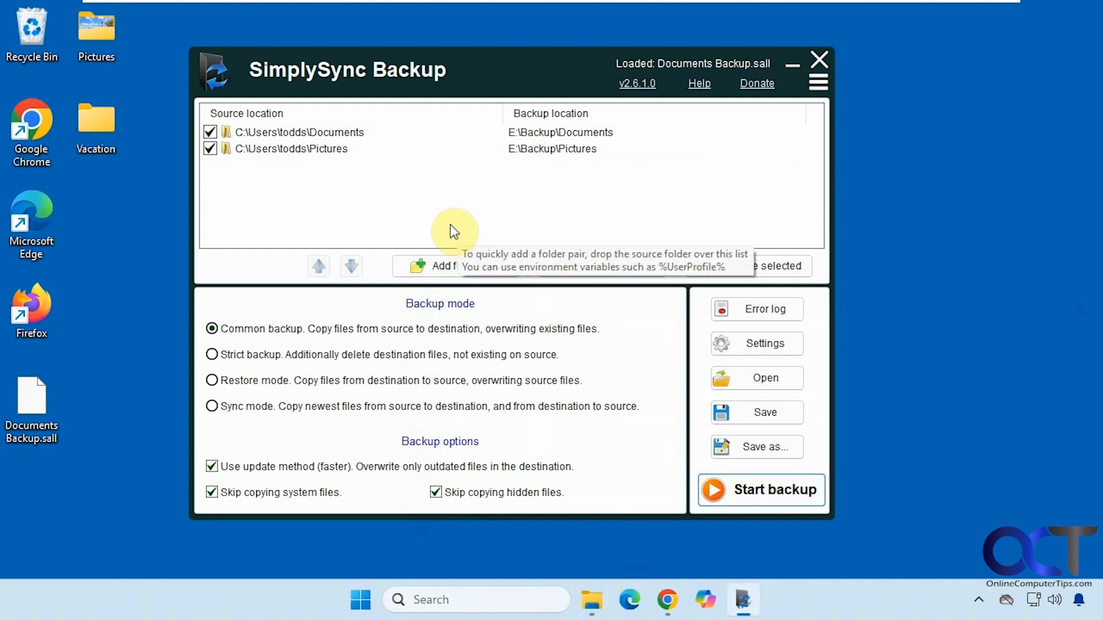
# Select the Documents pair and set the job to Strict backup mode.
pyautogui.click(318, 133)
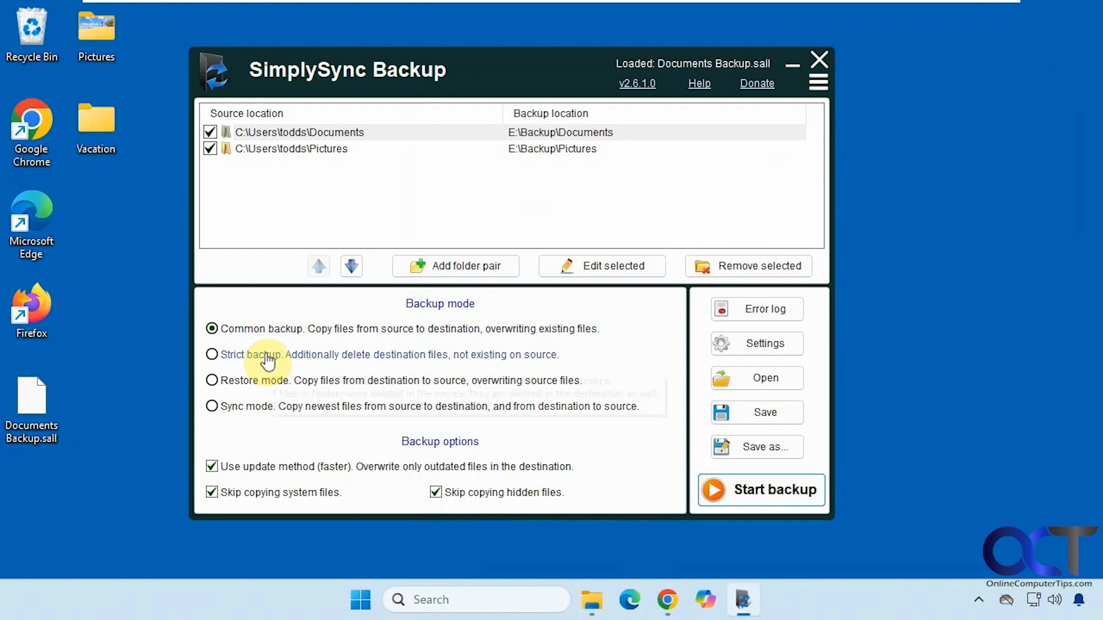
pyautogui.click(212, 354)
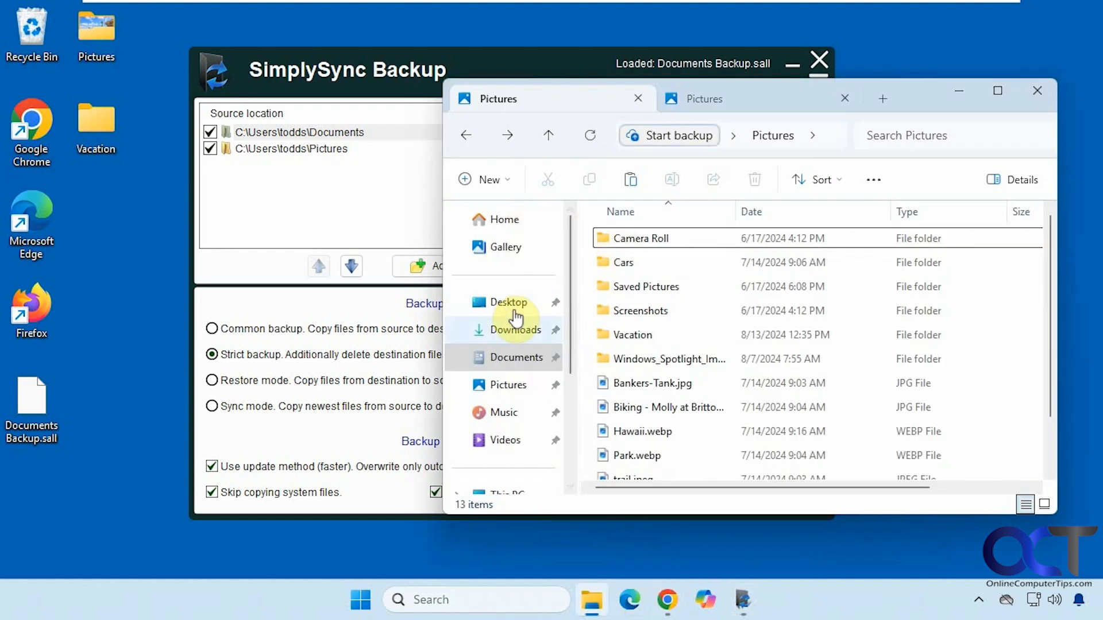
# Show the backed-up E:\Backup\Documents folder beside the source Documents in File Explorer.
pyautogui.click(516, 357)
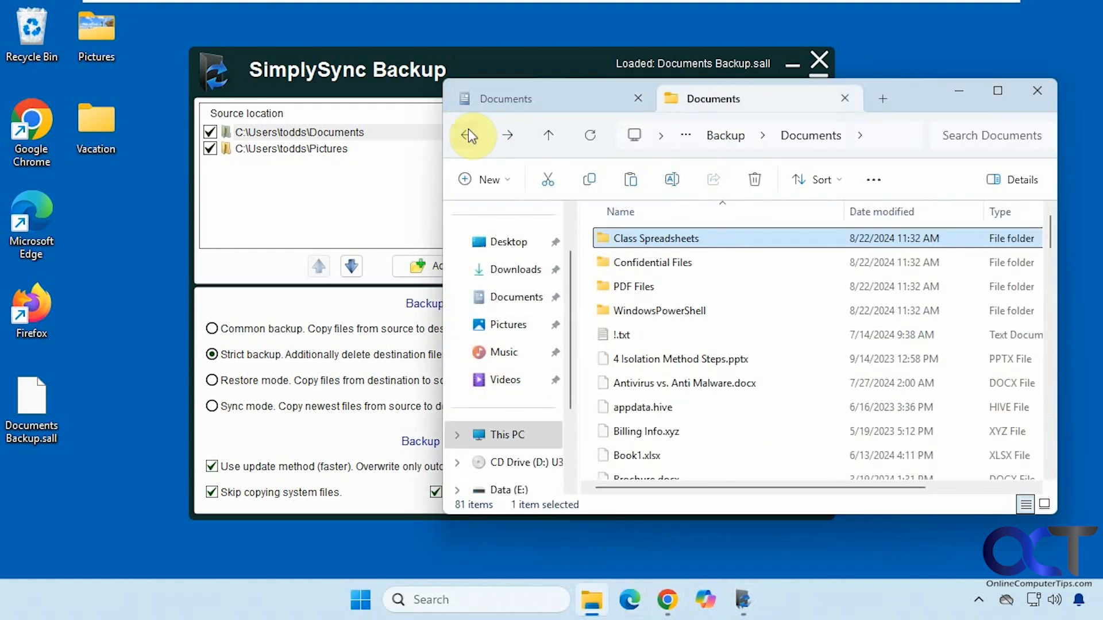
pyautogui.moveTo(721, 182)
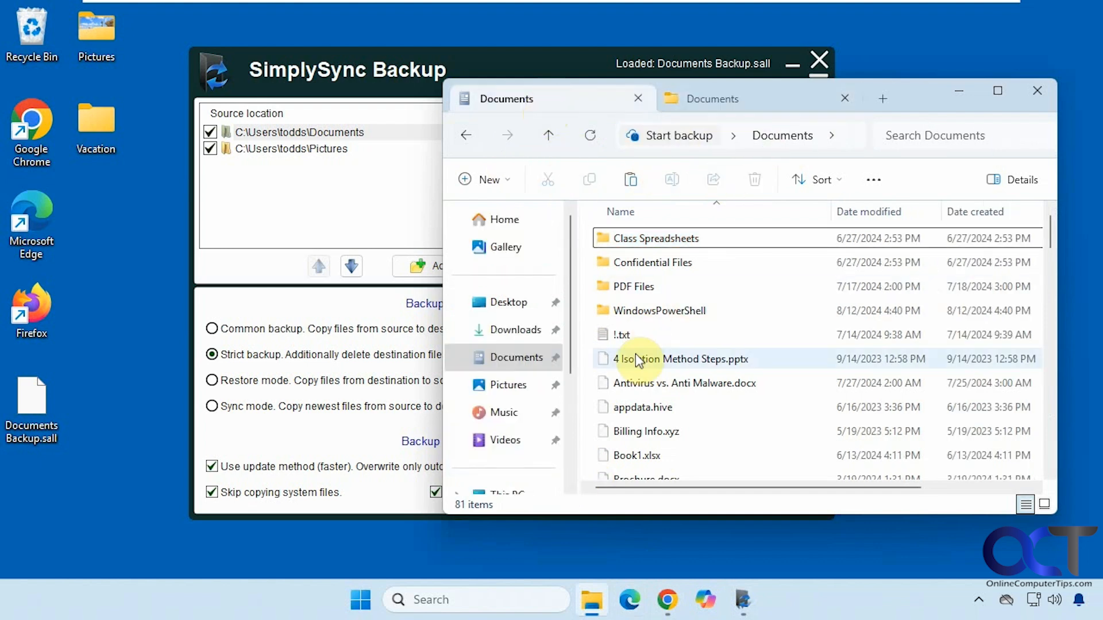
pyautogui.click(650, 358)
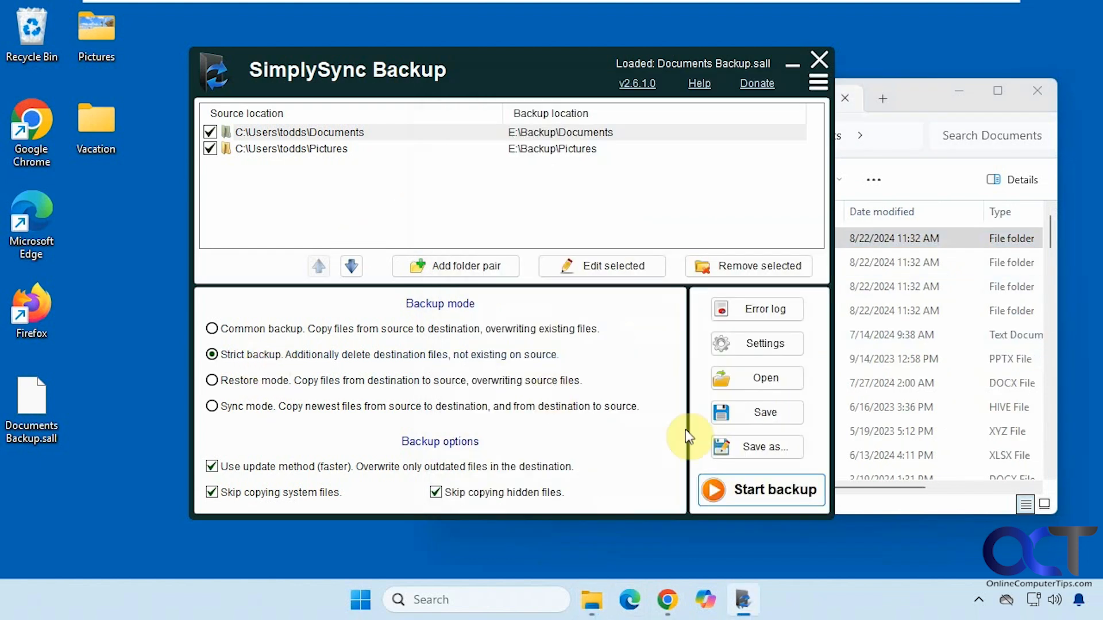
# Run the backup, confirm the STRICT mode warning, and minimize File Explorer after checking 80 items.
pyautogui.click(760, 490)
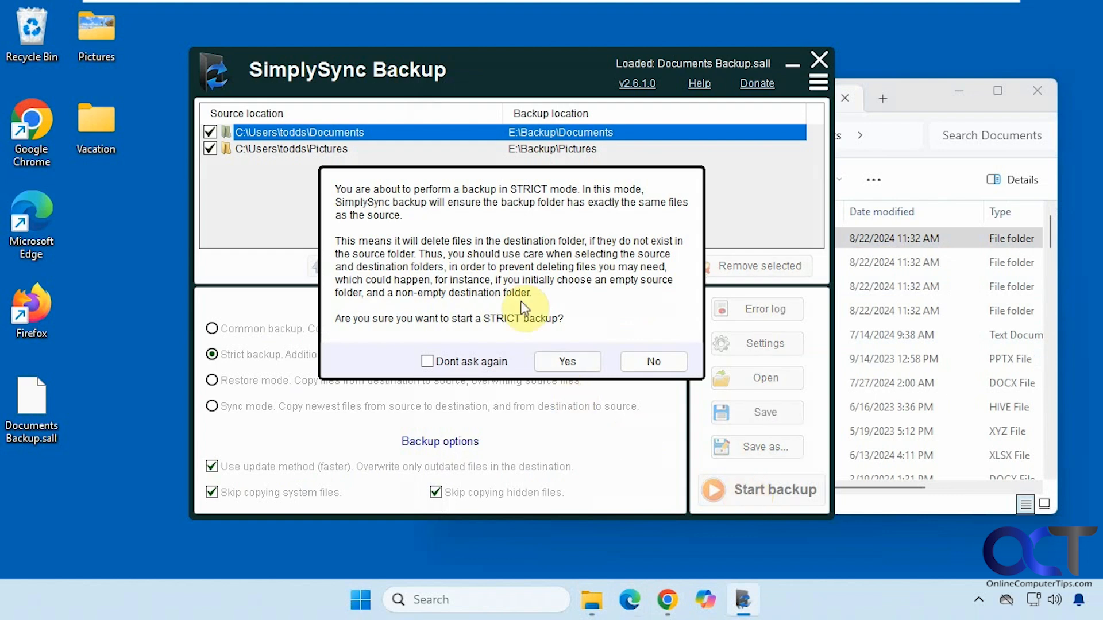
pyautogui.moveTo(467, 220)
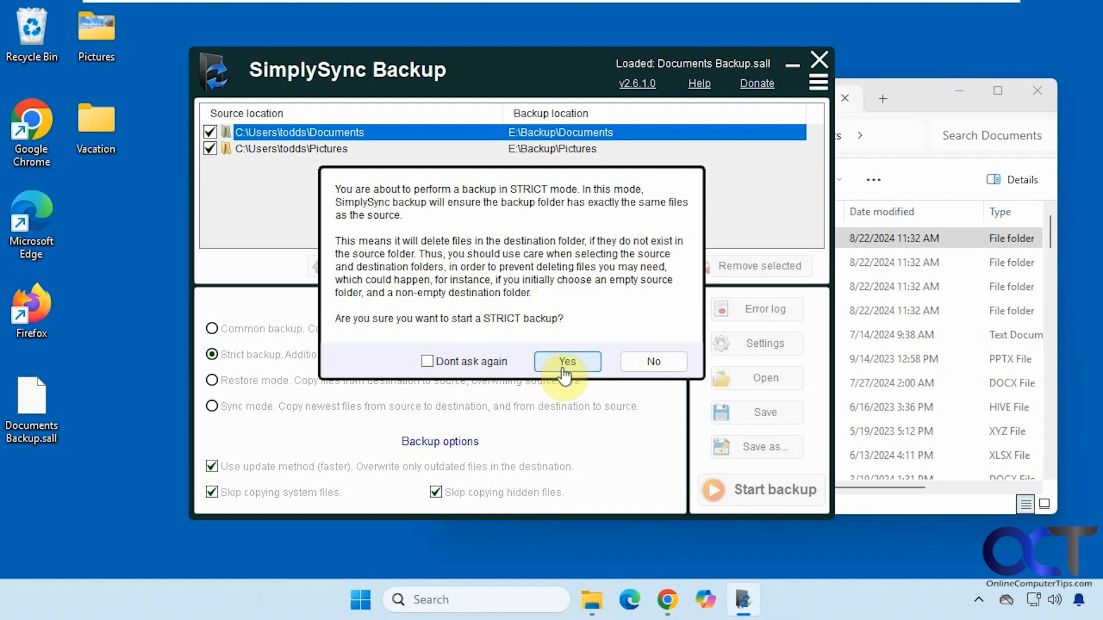
pyautogui.click(568, 360)
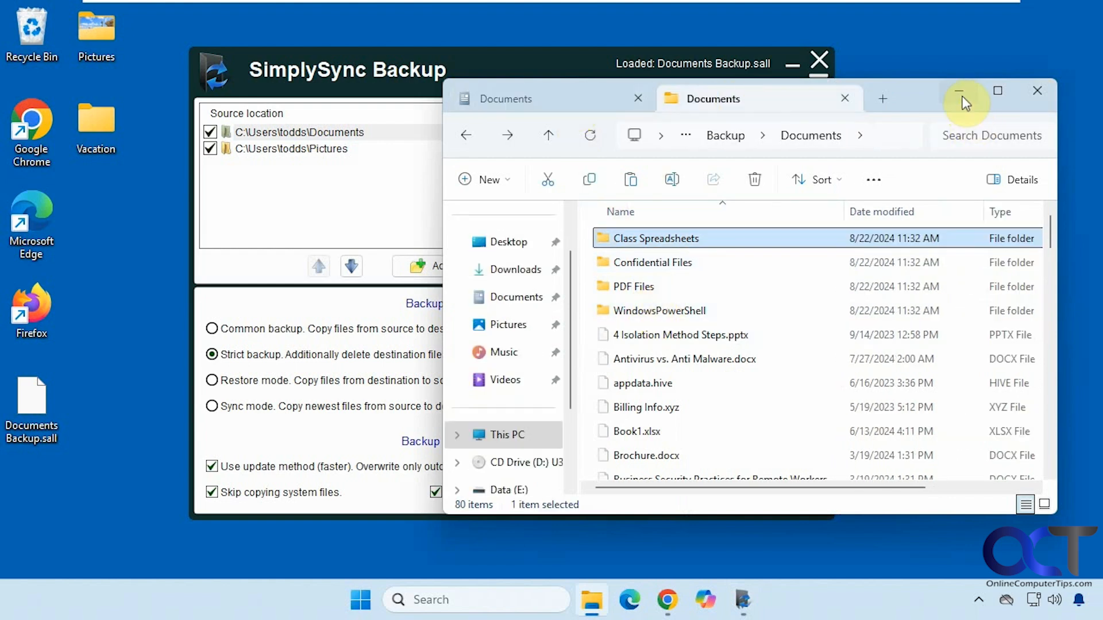
pyautogui.click(958, 91)
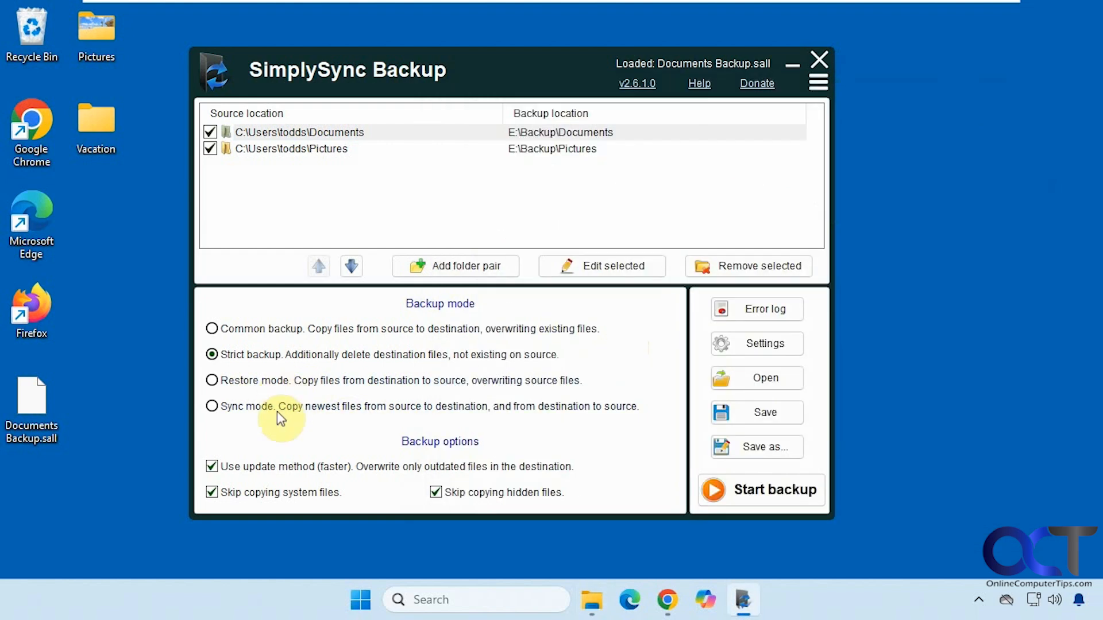
pyautogui.moveTo(649, 369)
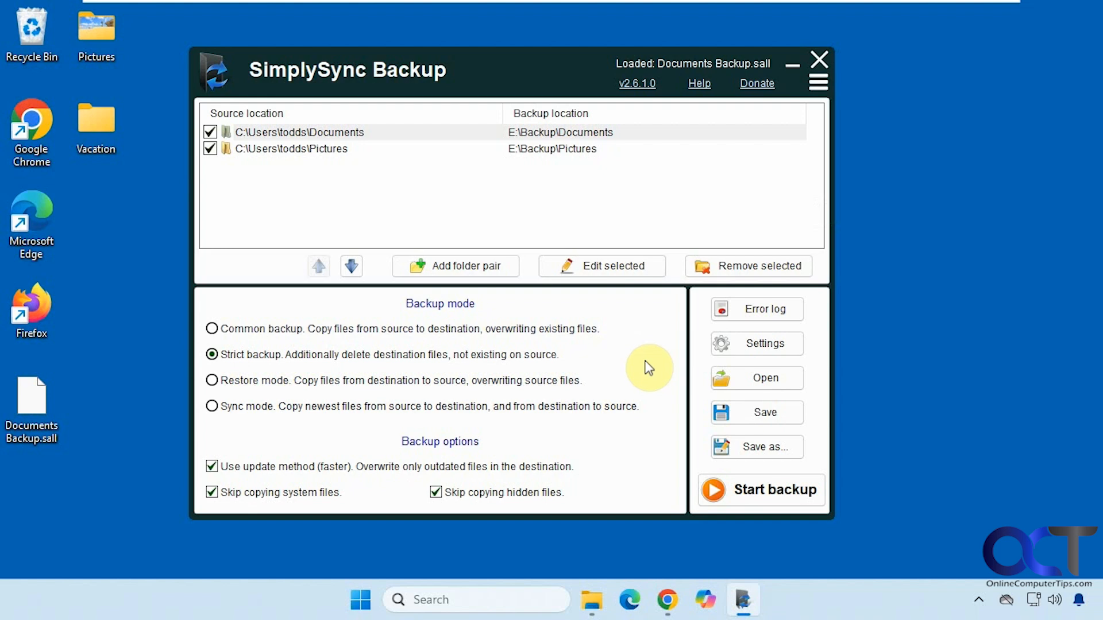
pyautogui.moveTo(651, 200)
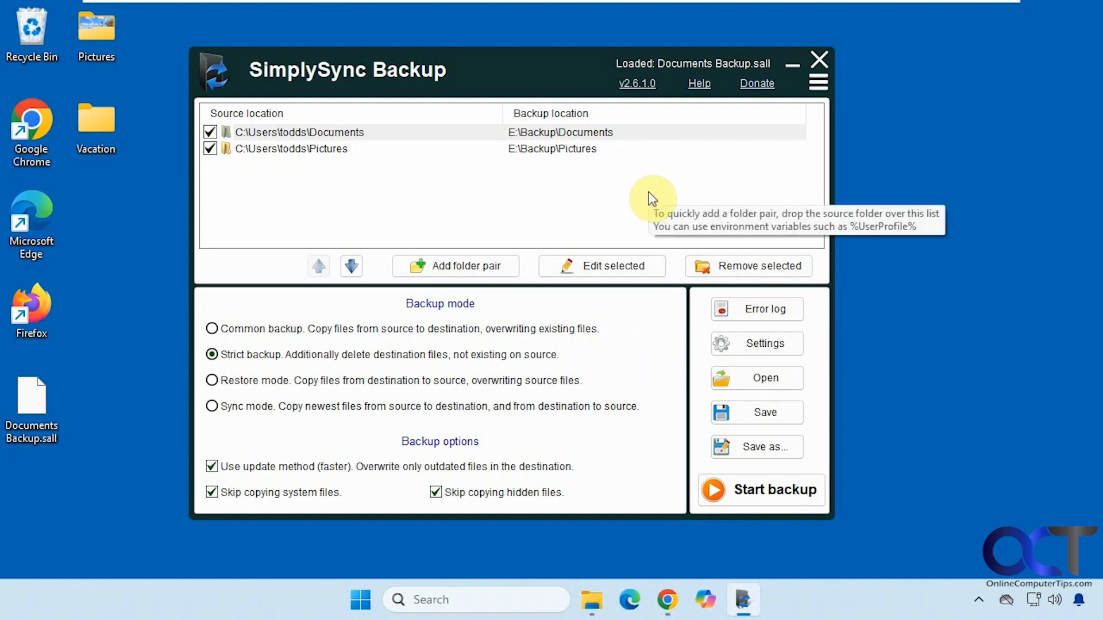
pyautogui.moveTo(631, 383)
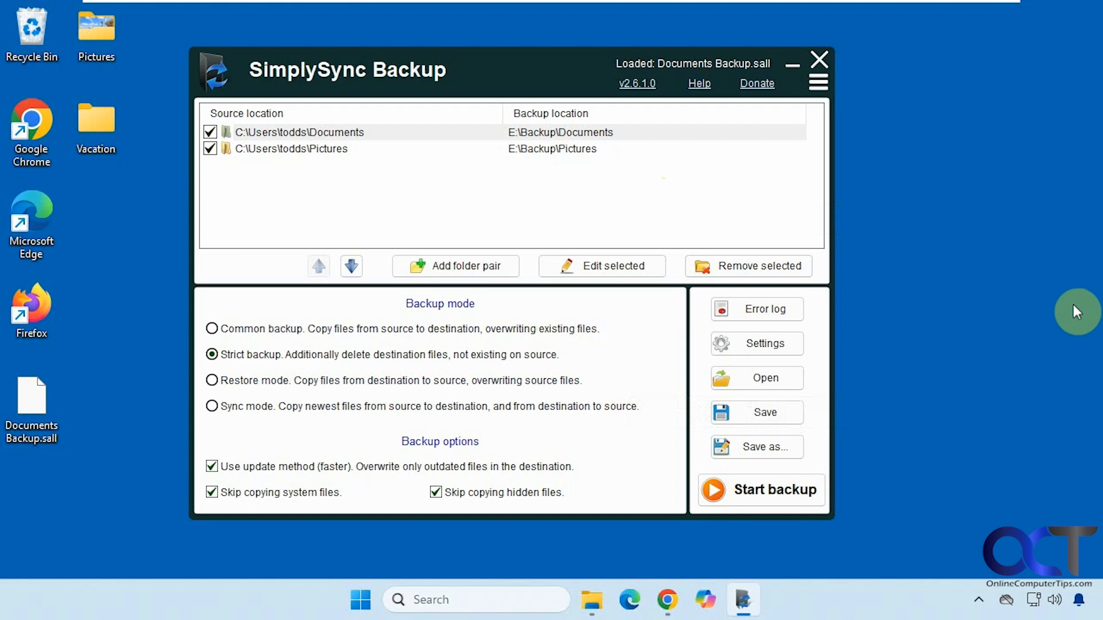
pyautogui.moveTo(1055, 322)
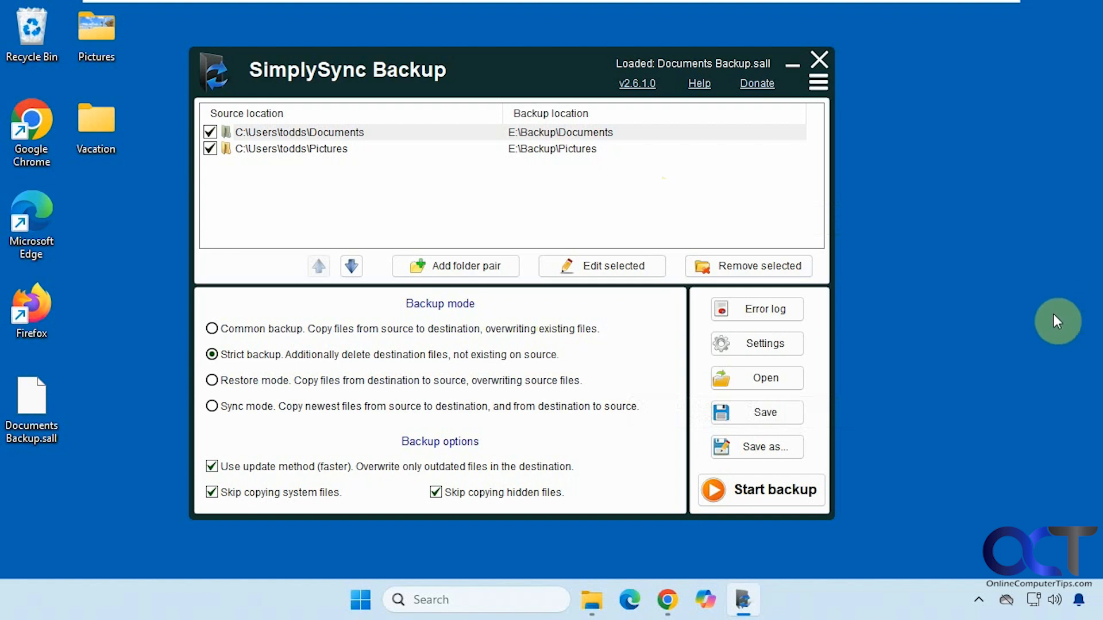
pyautogui.moveTo(1050, 321)
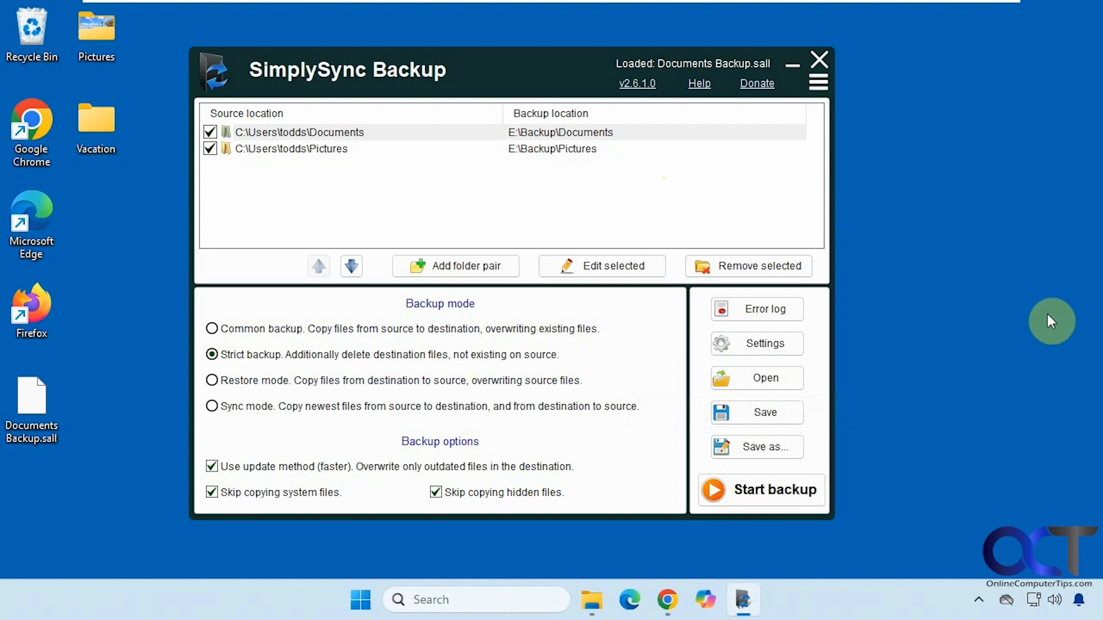